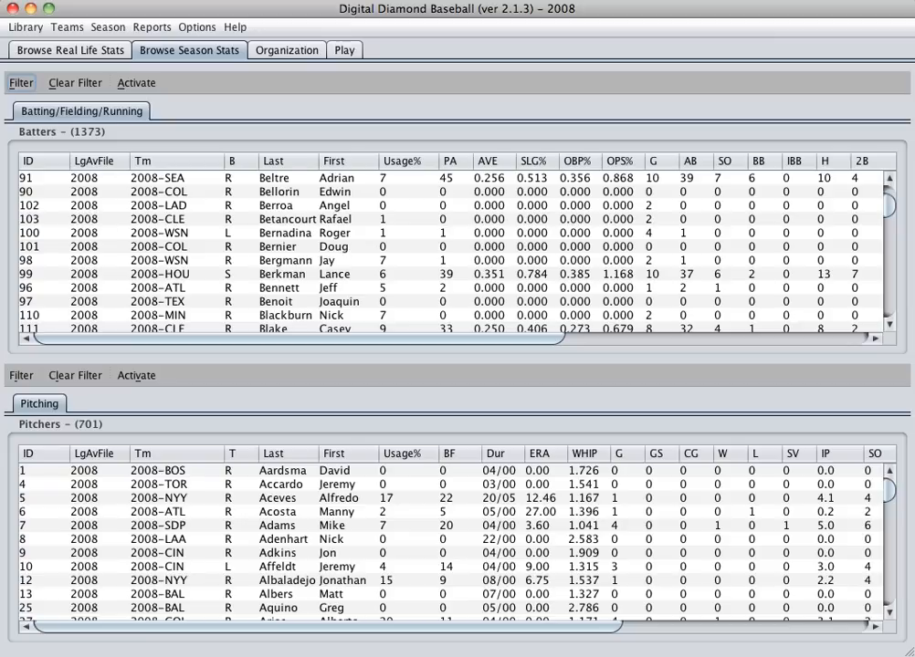
pyautogui.moveTo(418, 59)
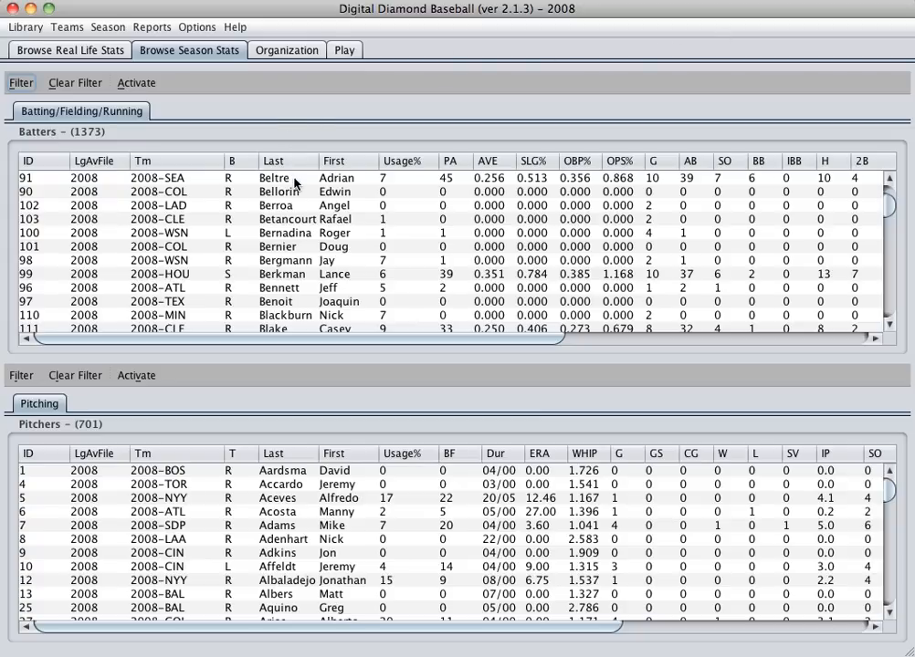
# Step: Bring up the Options menu from the 2008 season stats screen
pyautogui.doubleClick(274, 177)
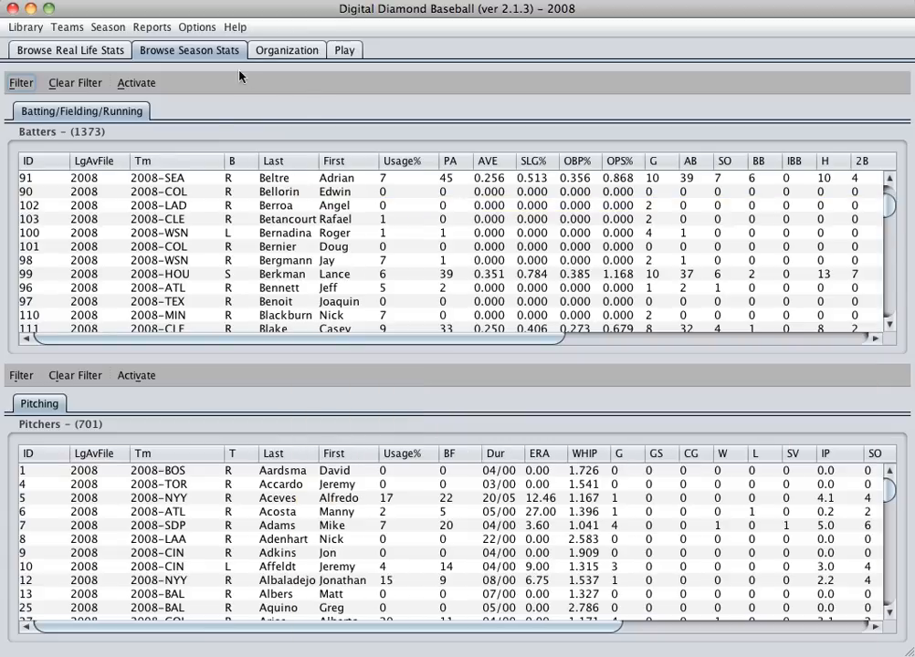
pyautogui.click(203, 27)
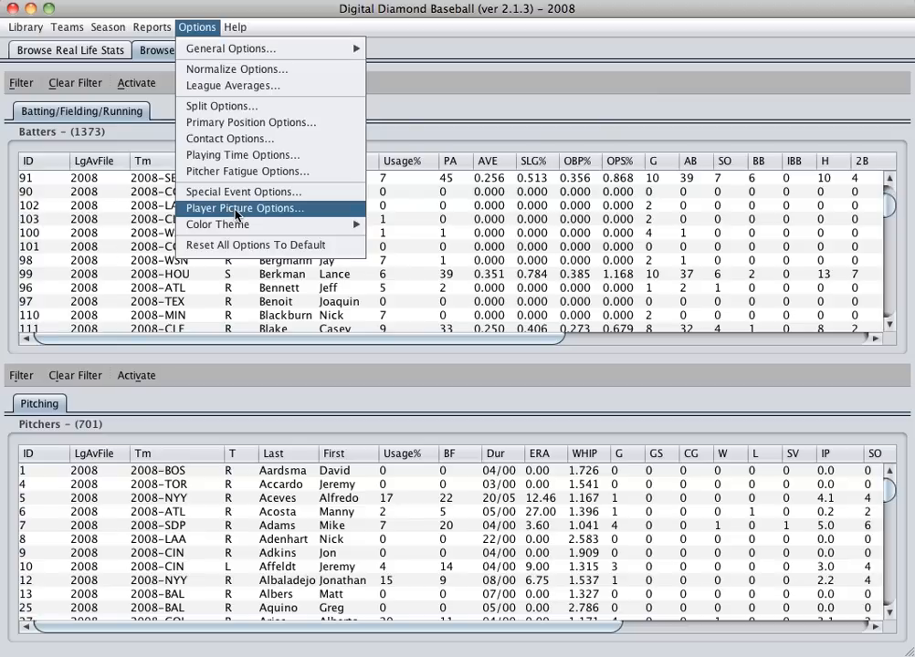
# Step: Show Player Picture Options with the 2008 subfolder and name-based templates
pyautogui.click(245, 208)
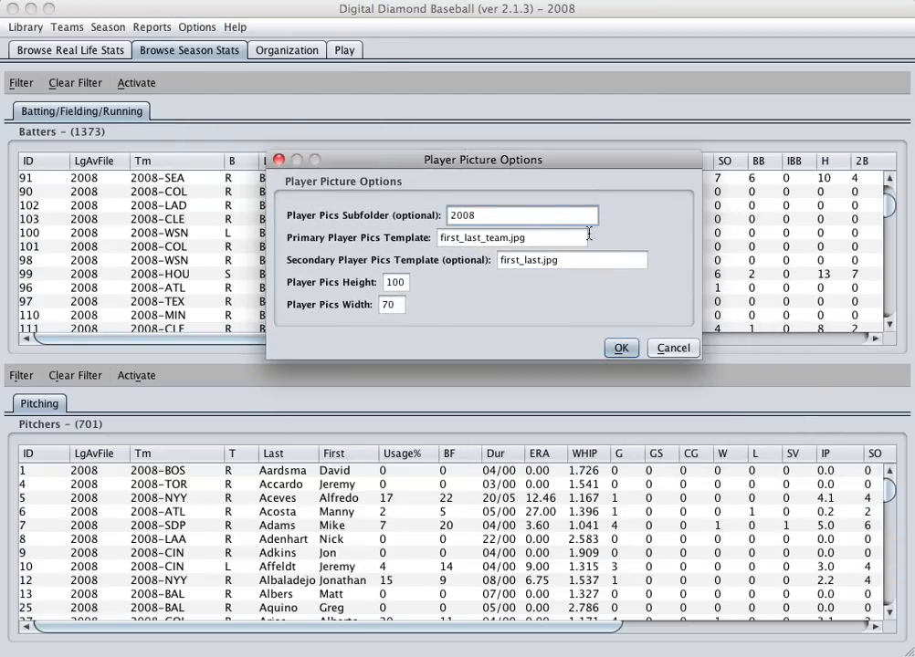
pyautogui.moveTo(552, 237)
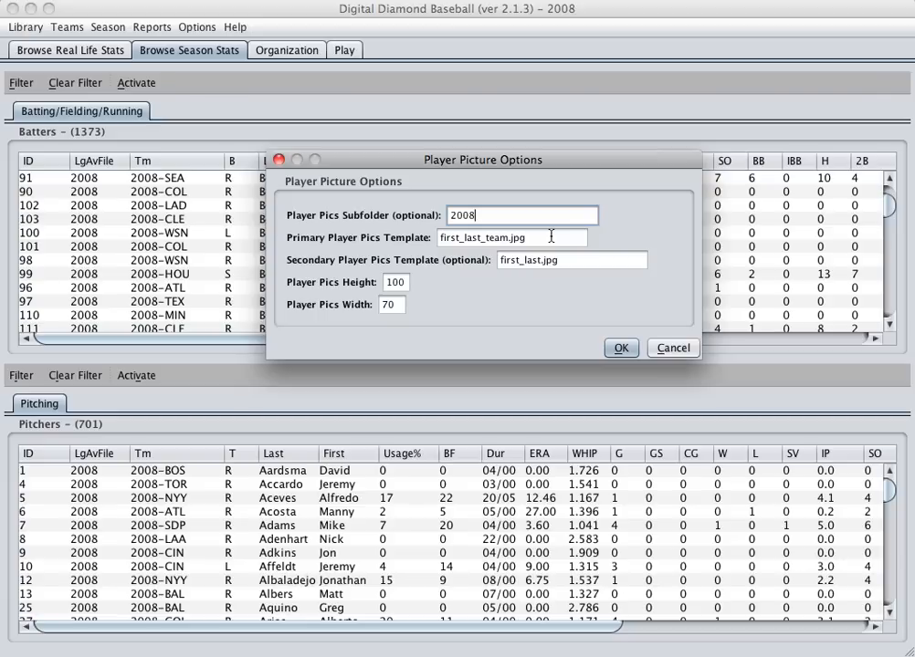
pyautogui.click(572, 260)
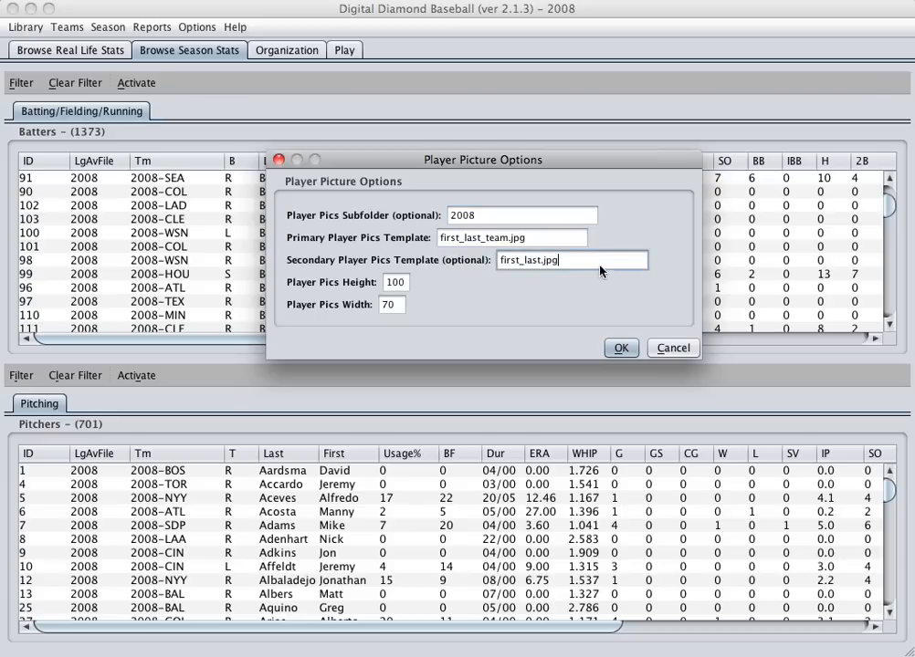
pyautogui.moveTo(627, 285)
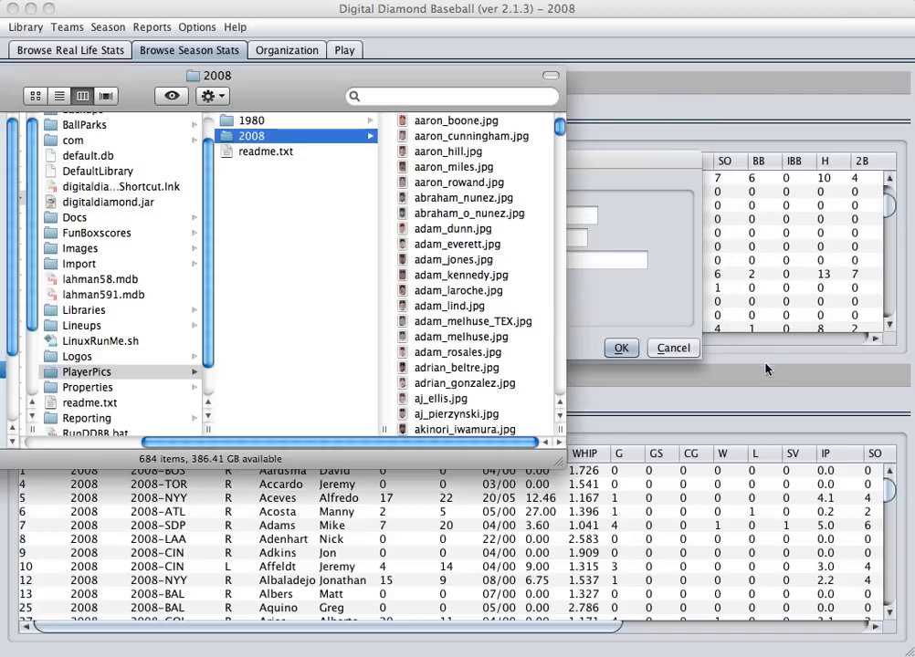
pyautogui.moveTo(763, 369)
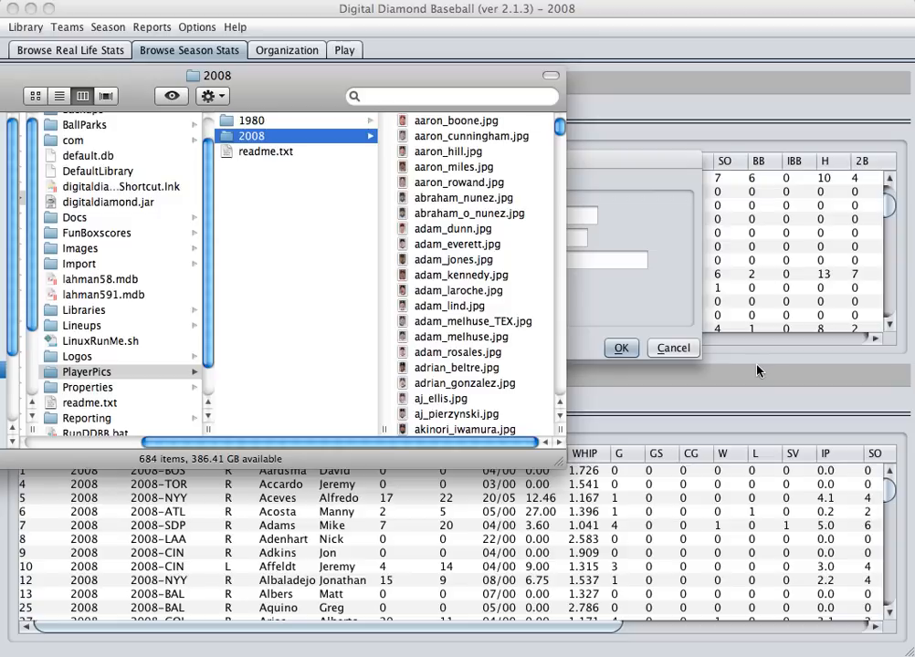
pyautogui.moveTo(20, 490)
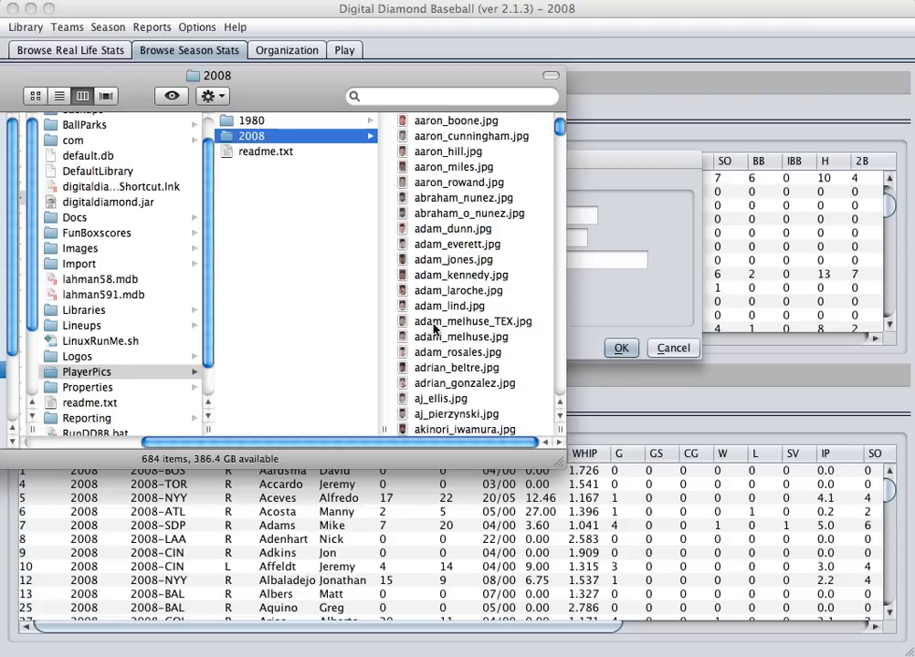
pyautogui.moveTo(507, 332)
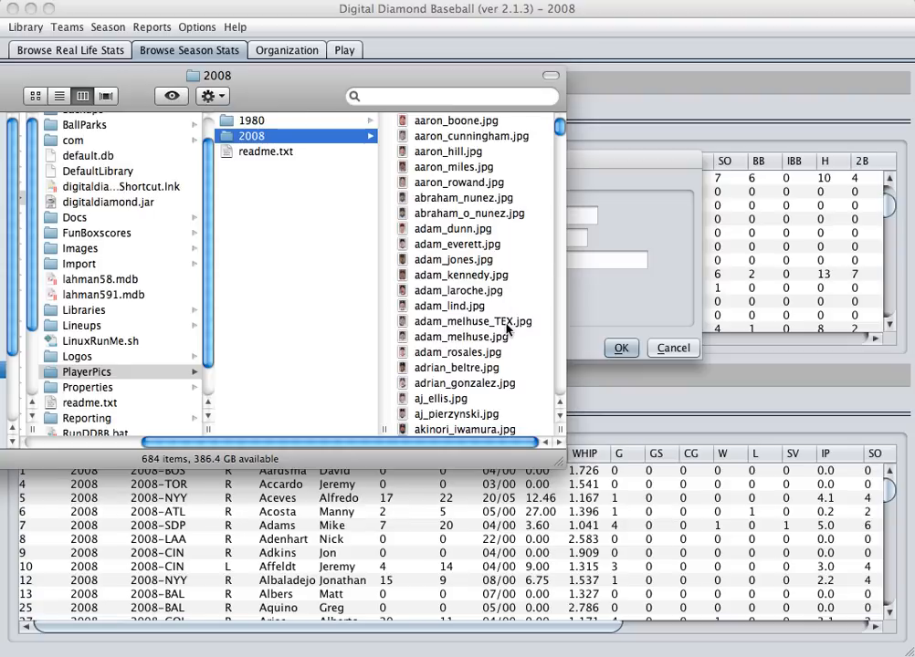
pyautogui.moveTo(493, 336)
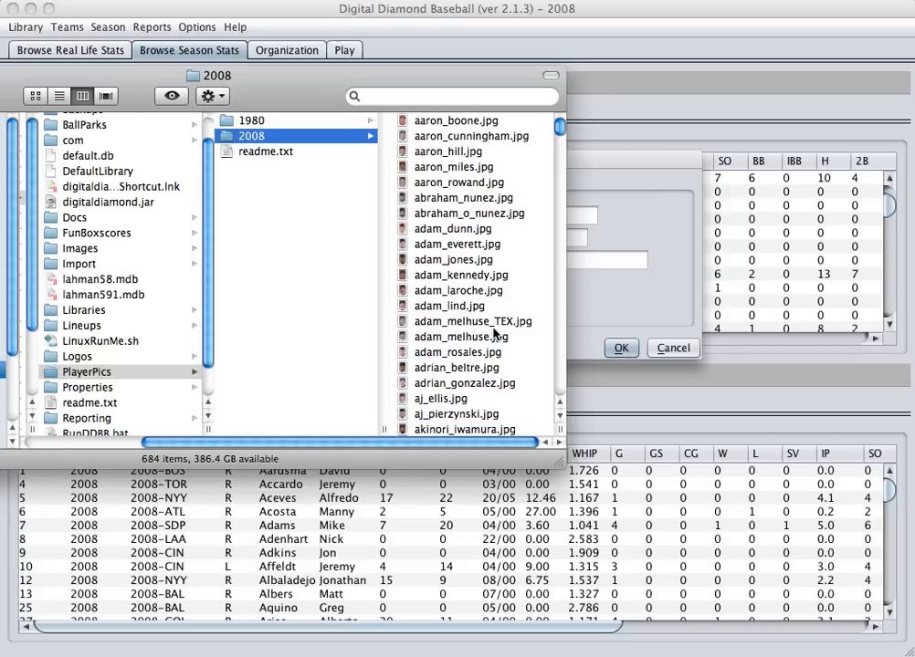
pyautogui.moveTo(595, 373)
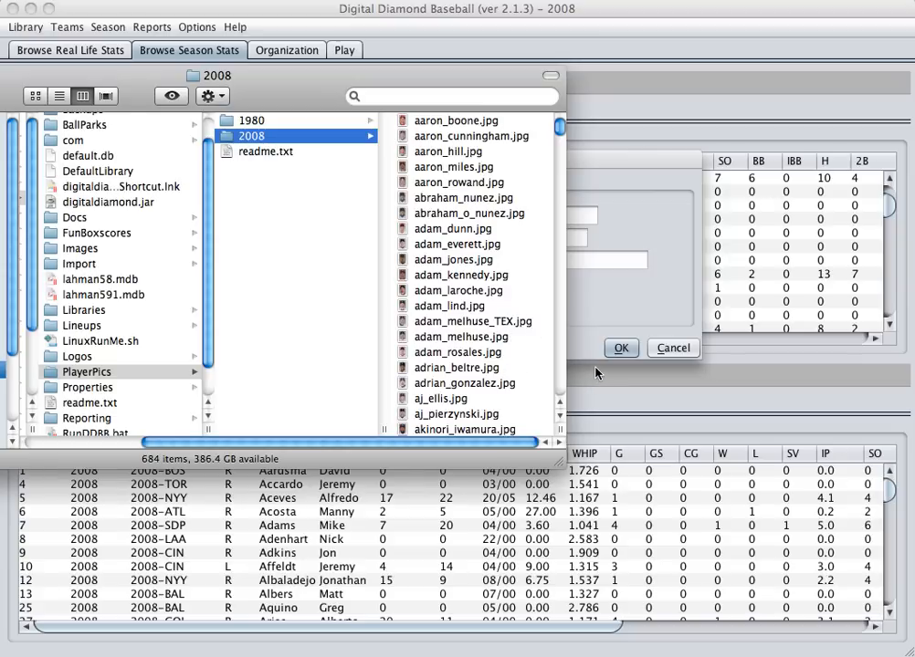
pyautogui.moveTo(514, 343)
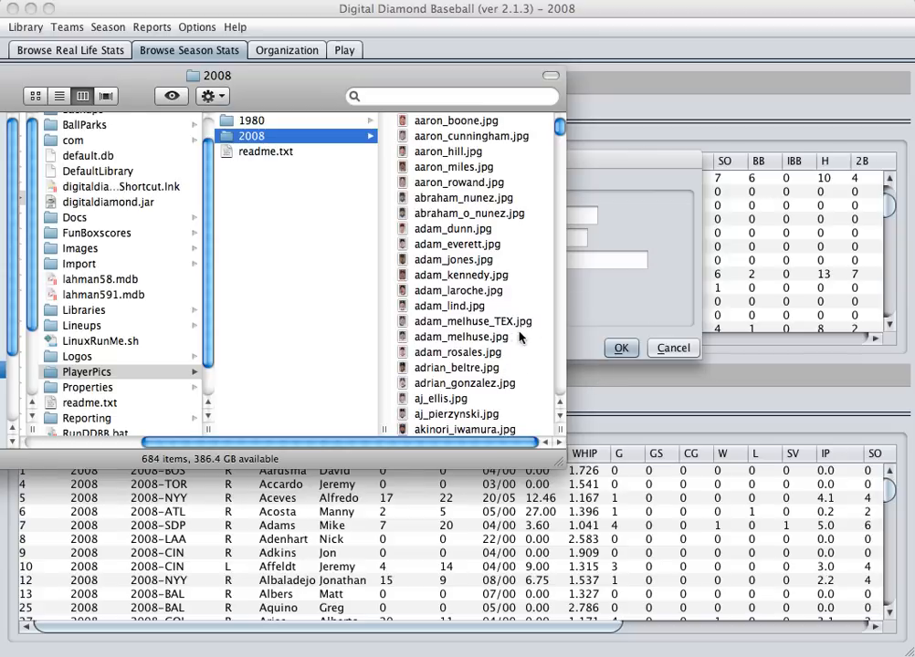
# Step: Return from the PlayerPics 2008 Finder folder to the Player Picture Options dialog
pyautogui.click(621, 347)
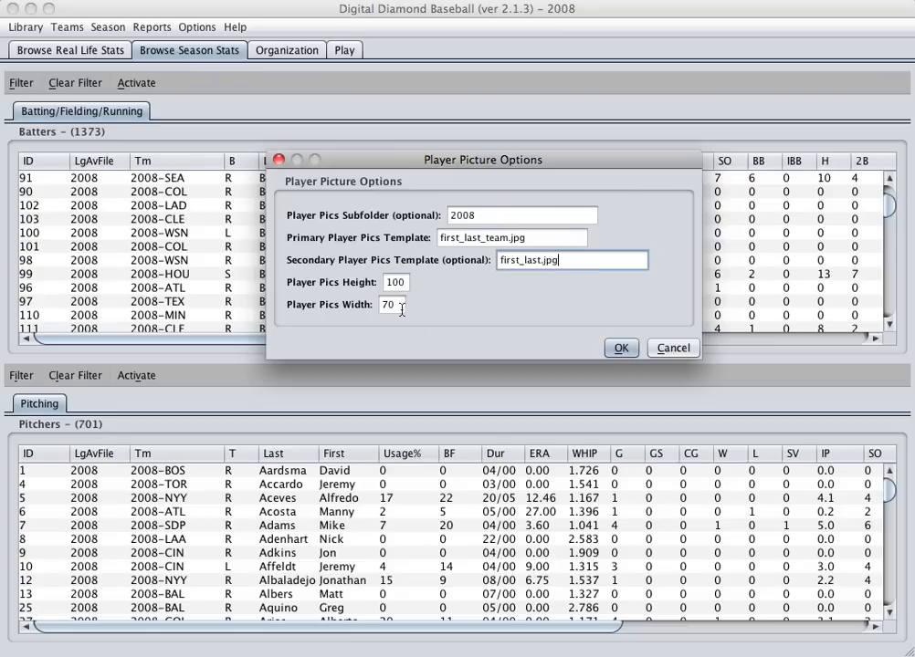
pyautogui.moveTo(421, 307)
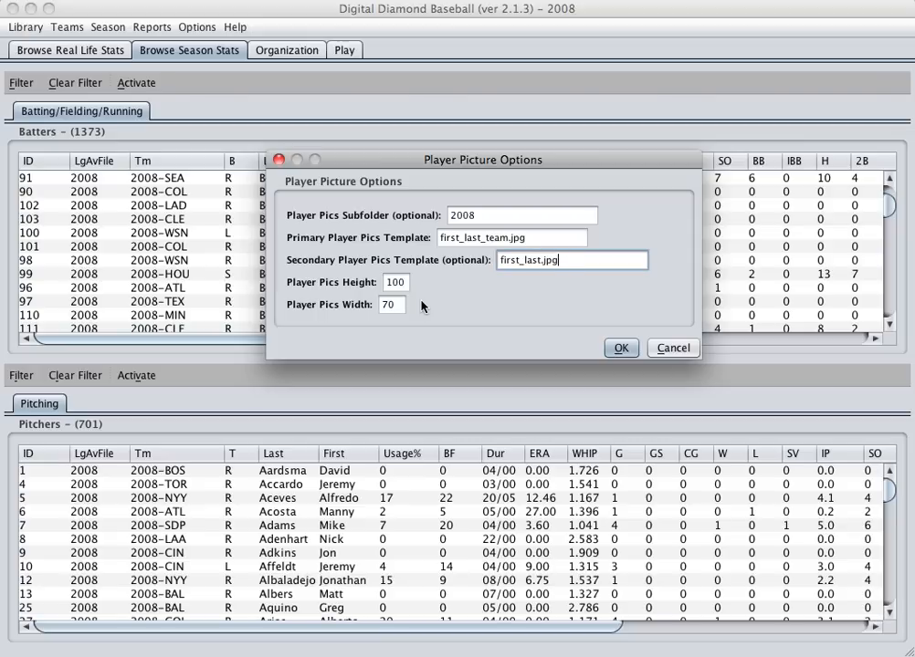
pyautogui.moveTo(709, 328)
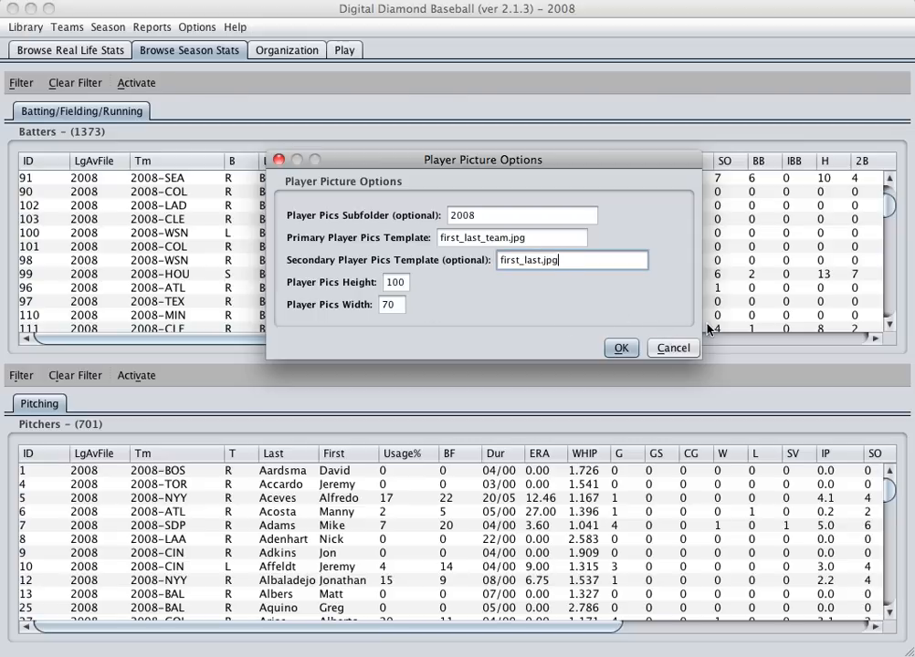
# Step: Accept the player picture settings with OK, returning to the 2008 stats tables
pyautogui.click(621, 347)
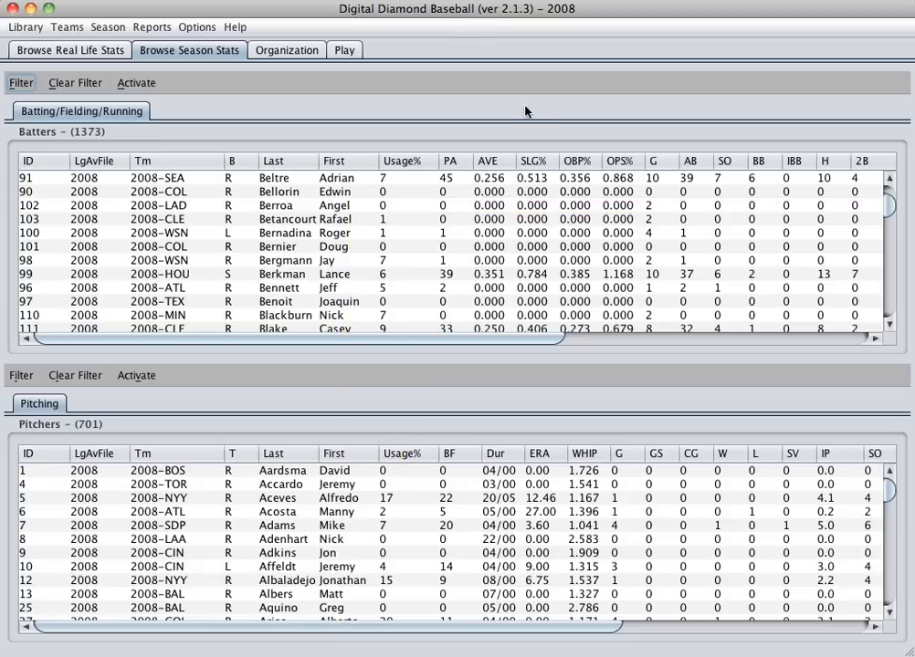
pyautogui.moveTo(632, 92)
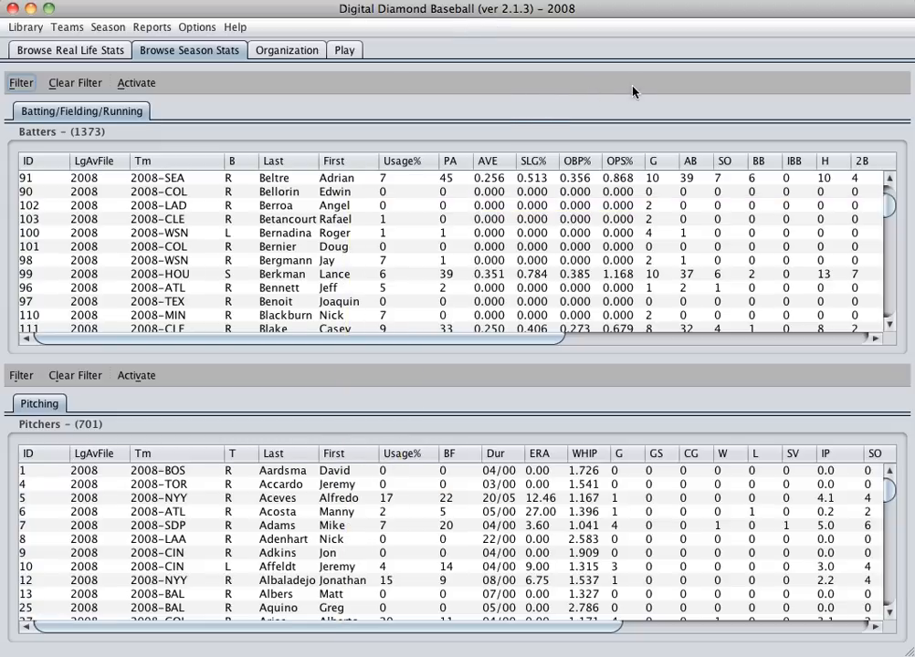
pyautogui.moveTo(704, 51)
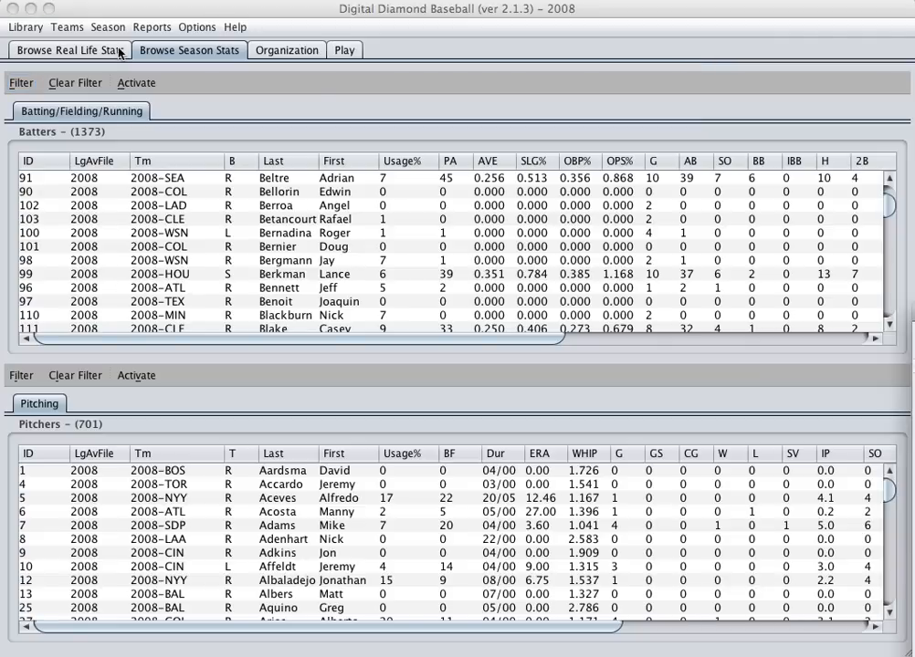
# Step: Switch to the Browse Real Life Stats view with batter, combined and pitcher cards
pyautogui.click(68, 51)
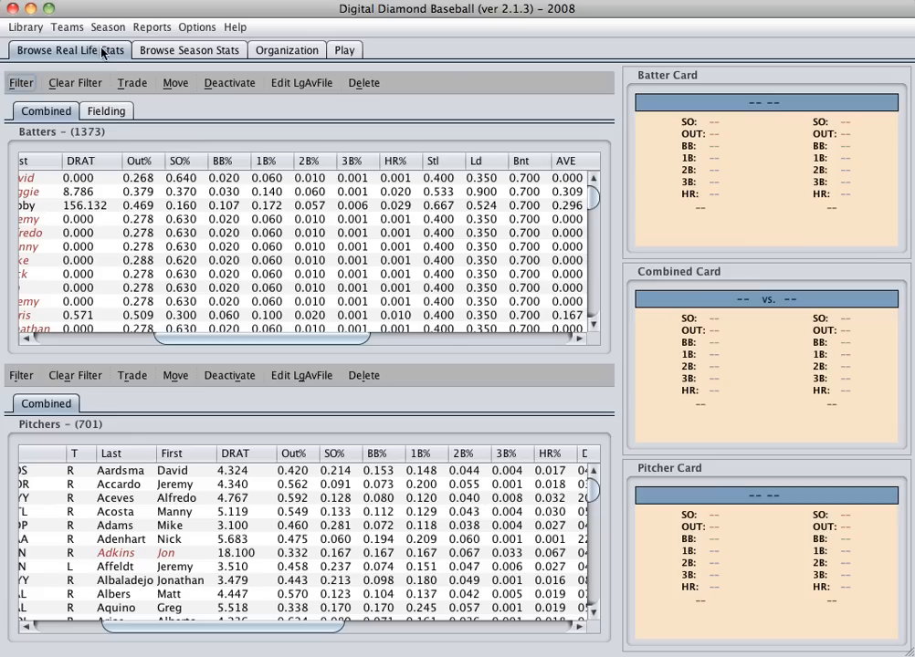
pyautogui.moveTo(596, 146)
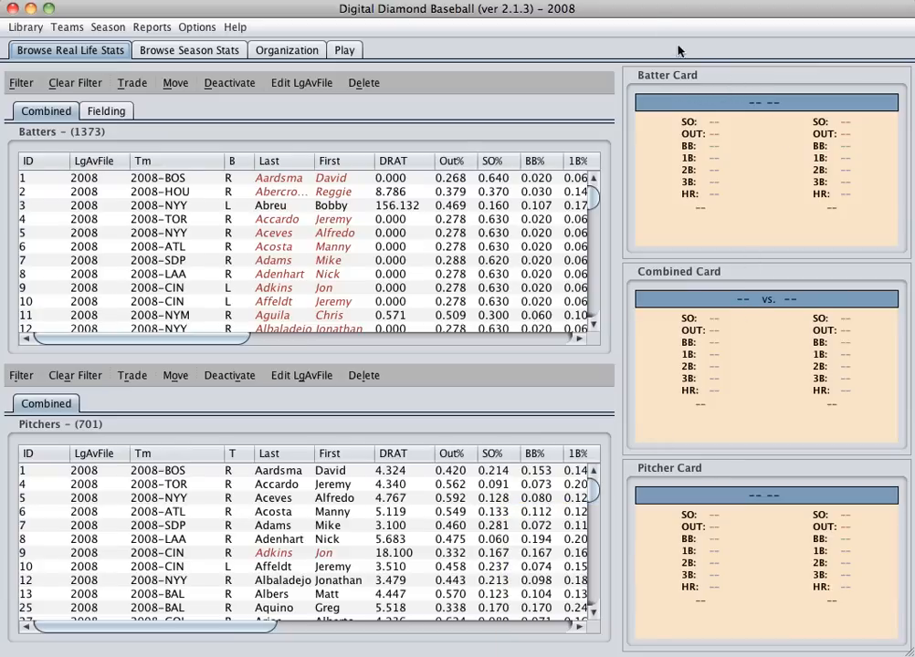
pyautogui.moveTo(569, 69)
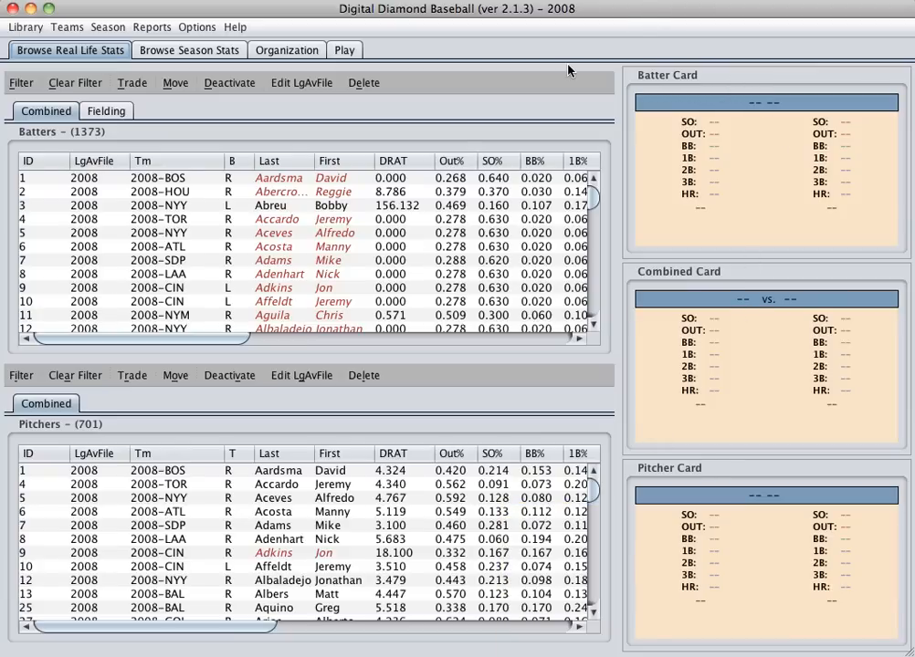
pyautogui.moveTo(570, 98)
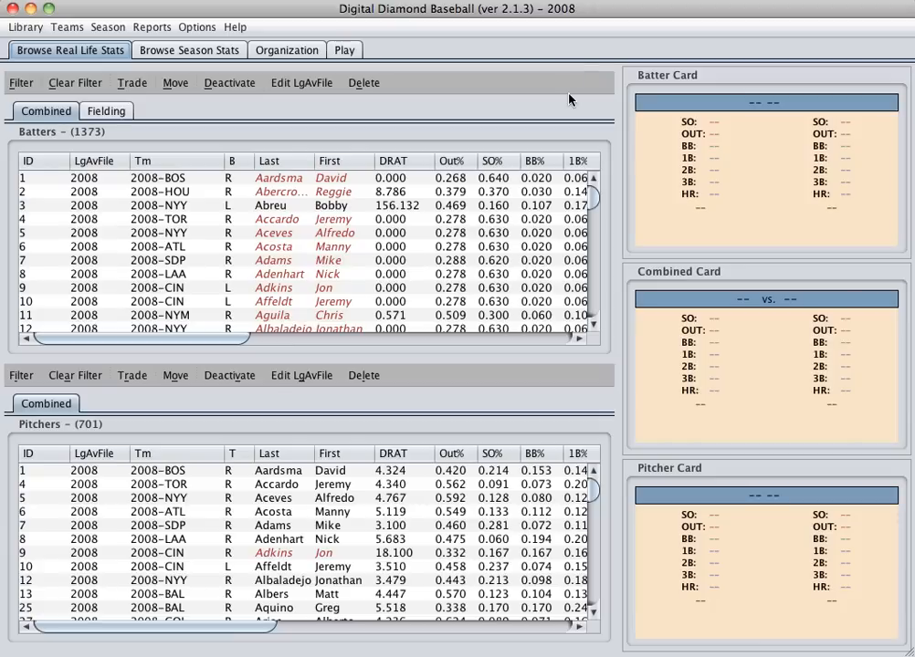
pyautogui.moveTo(144, 179)
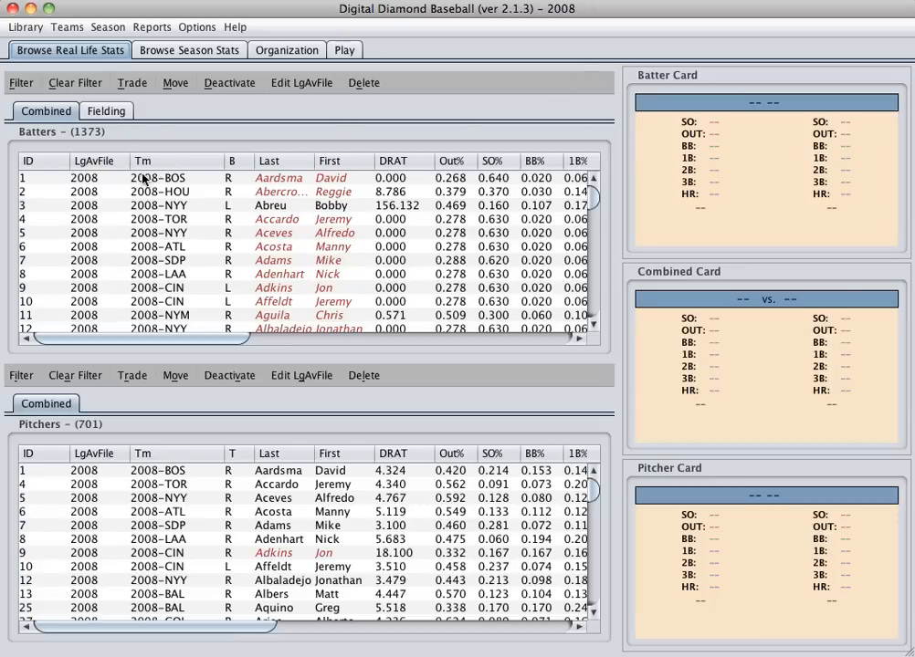
# Step: Filter the batters by league to AL and select the filtered AL batters
pyautogui.click(18, 82)
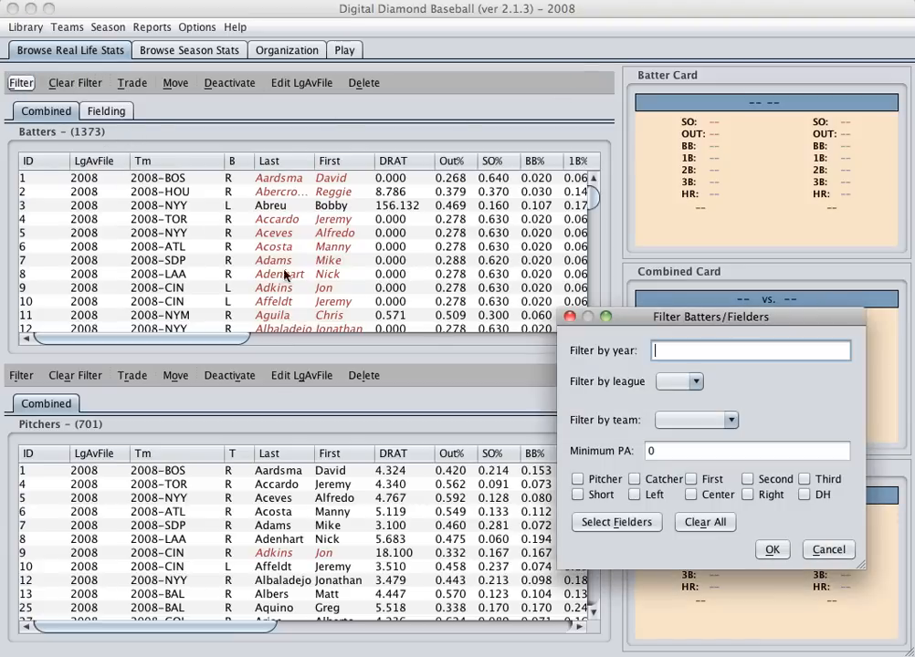
pyautogui.click(698, 382)
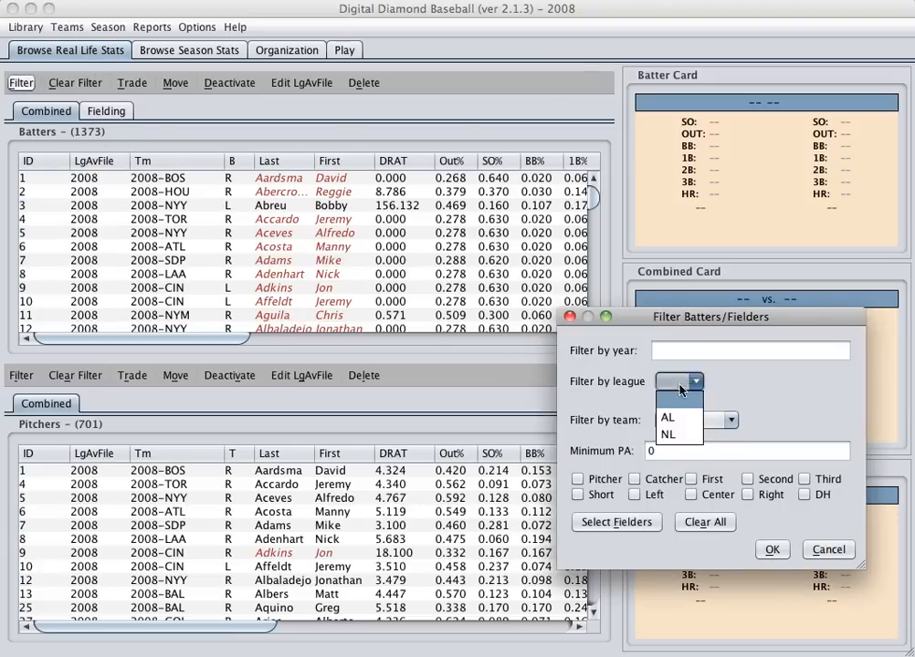
pyautogui.click(818, 548)
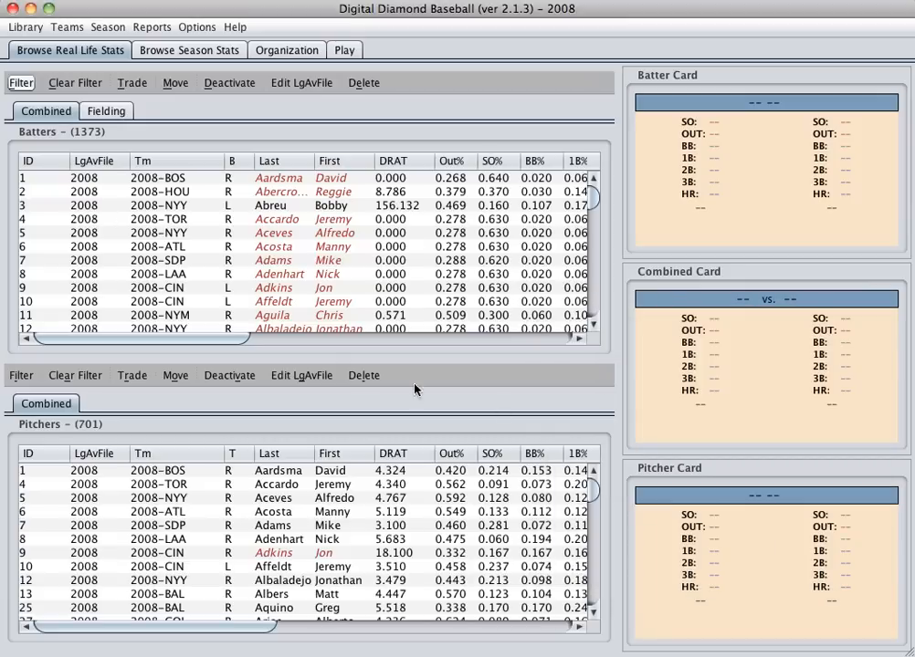
pyautogui.moveTo(168, 197)
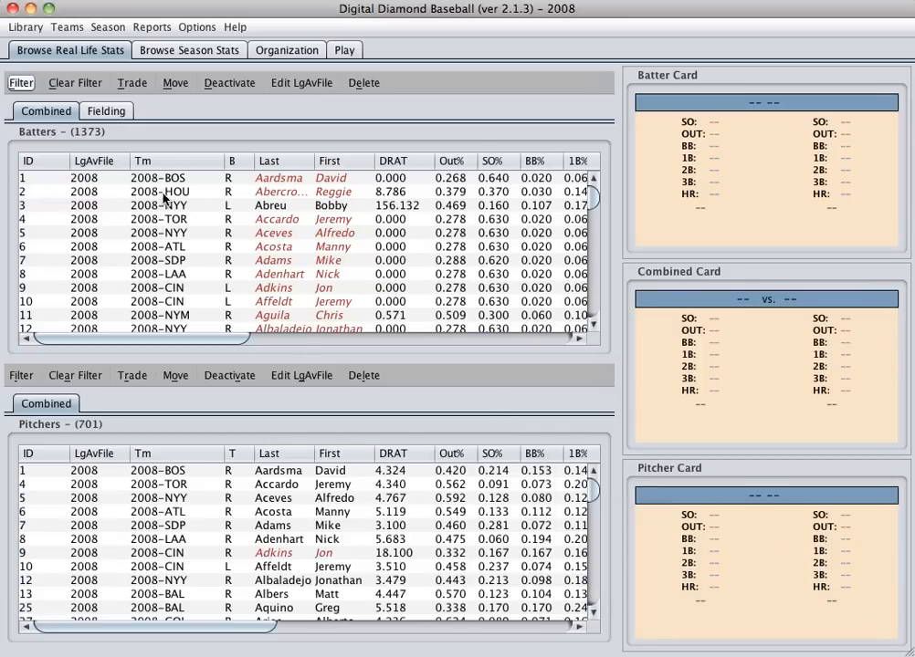
pyautogui.click(277, 177)
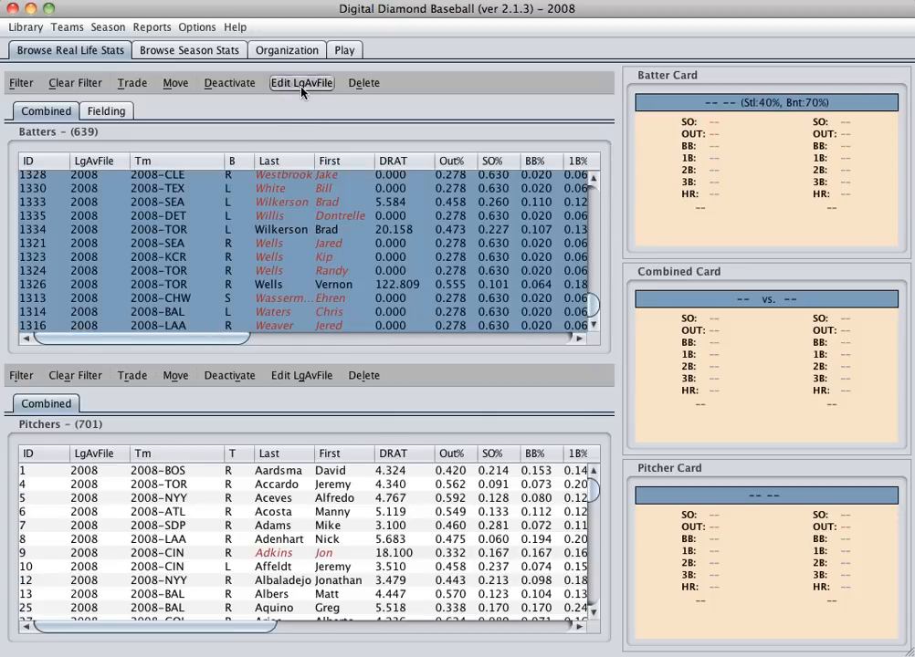
# Step: Set 2008AL as the league average file for the selected AL batters
pyautogui.click(301, 82)
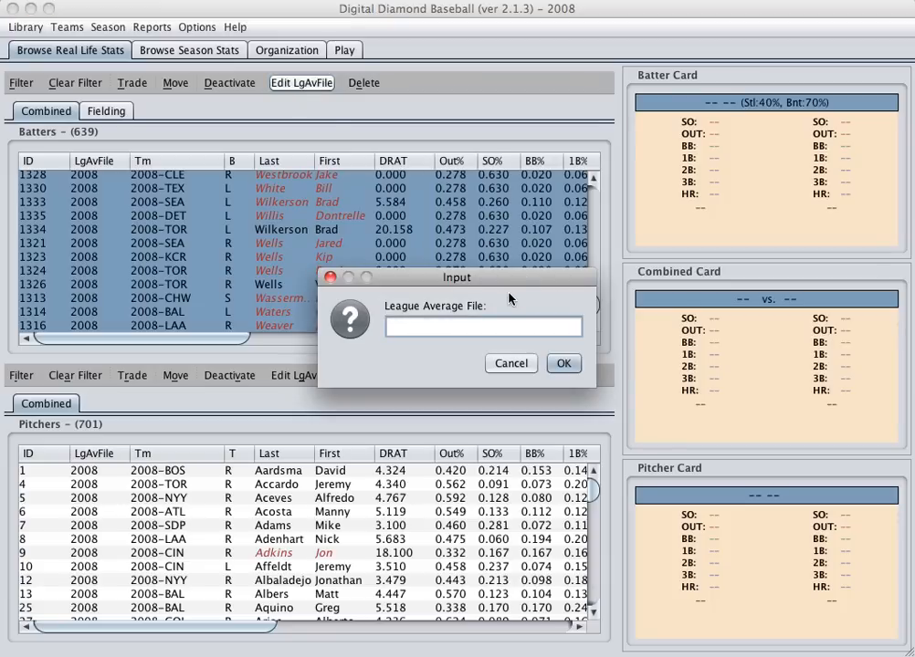
pyautogui.write('2008AL')
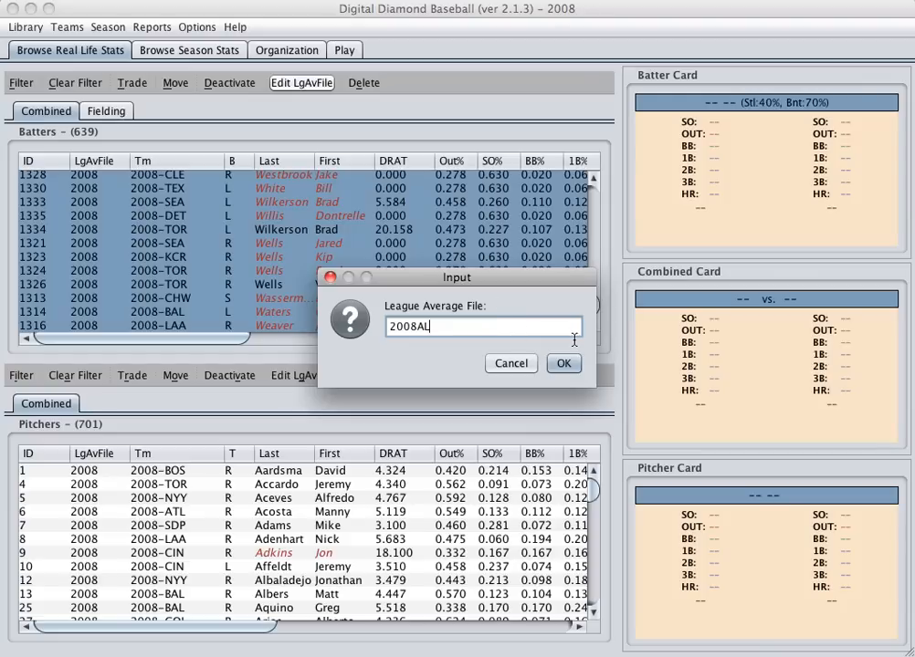
pyautogui.click(563, 363)
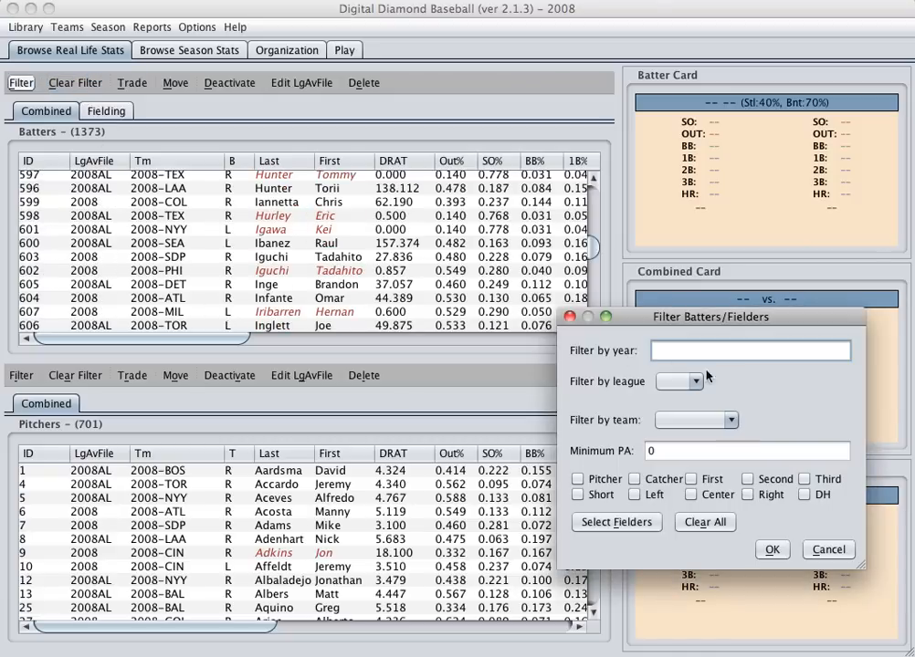
# Step: Choose NL as the league to filter the batters by
pyautogui.click(694, 381)
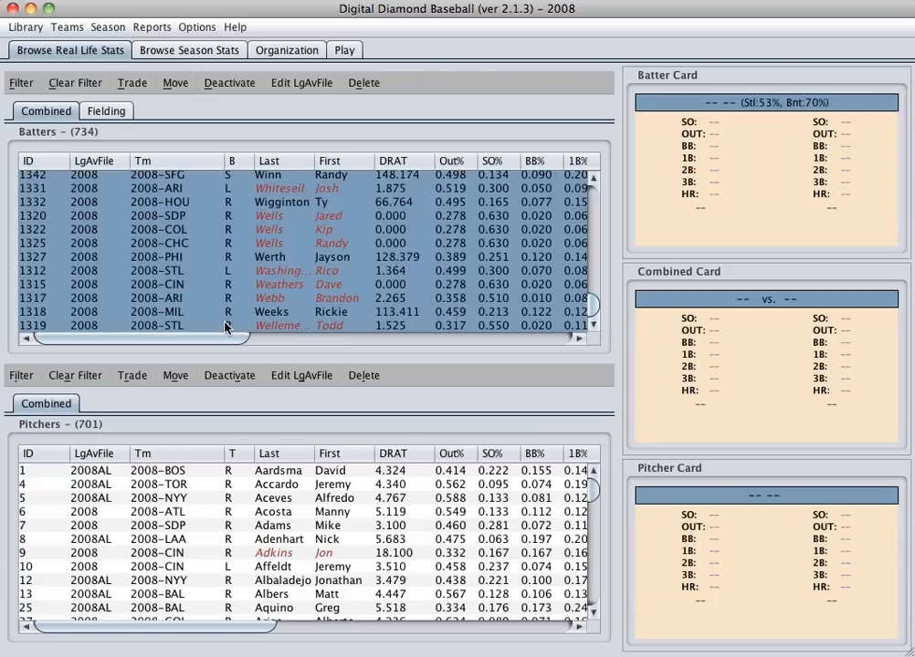
# Step: Set 2008NL as the league average file for the 734 NL batters
pyautogui.click(301, 82)
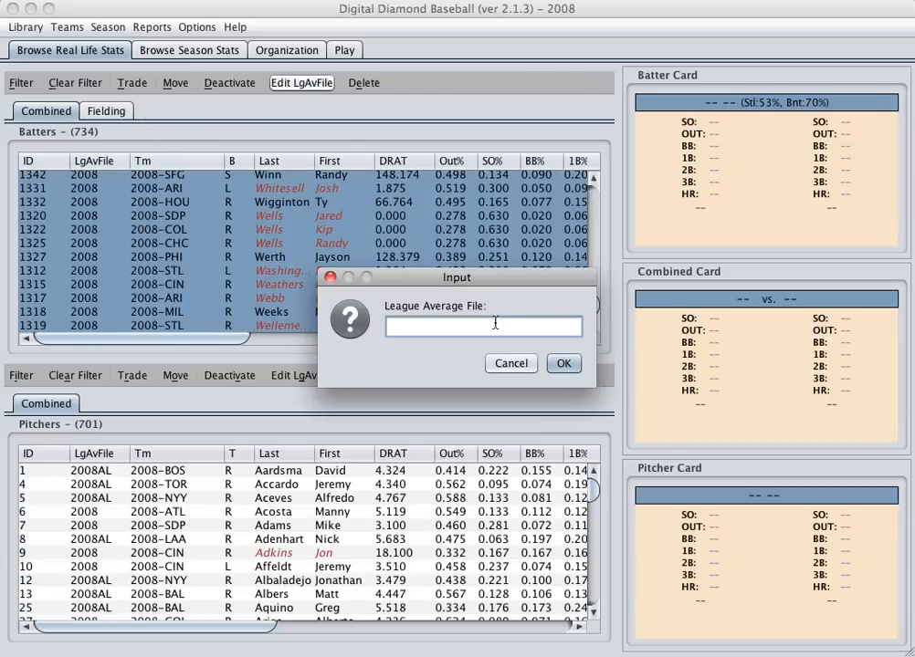
pyautogui.write('2008NL')
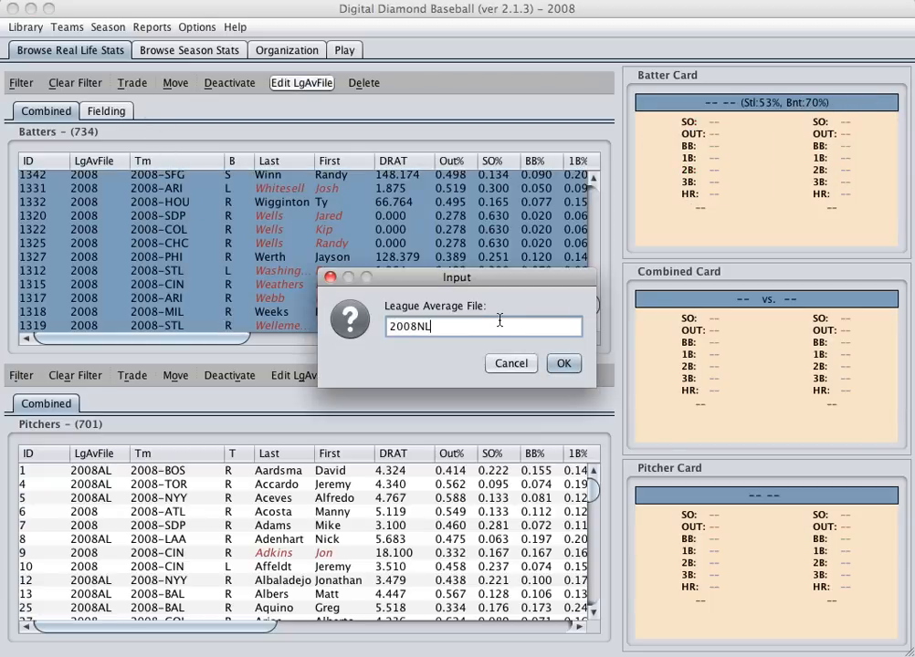
pyautogui.click(563, 363)
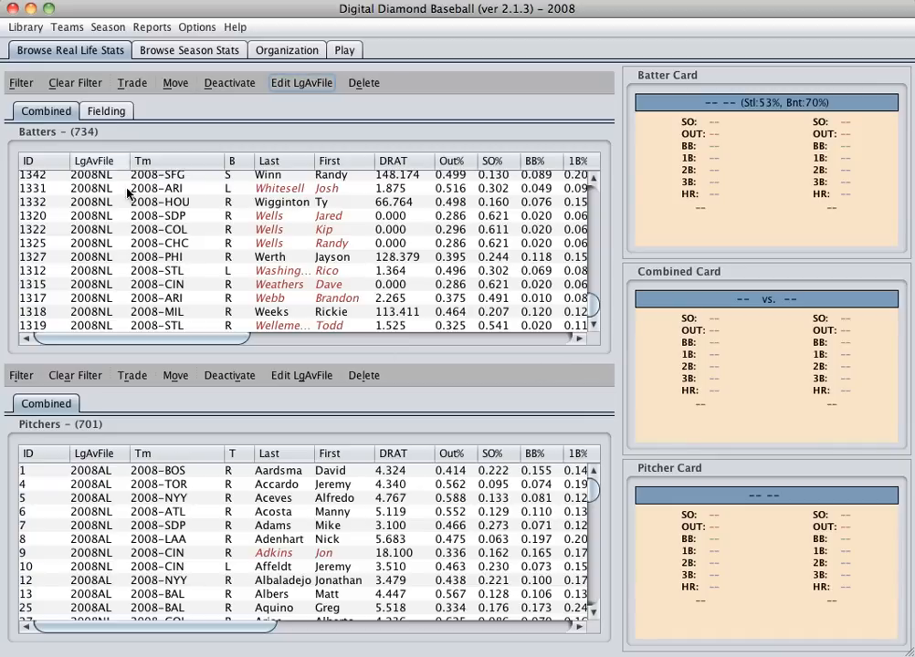
pyautogui.moveTo(104, 170)
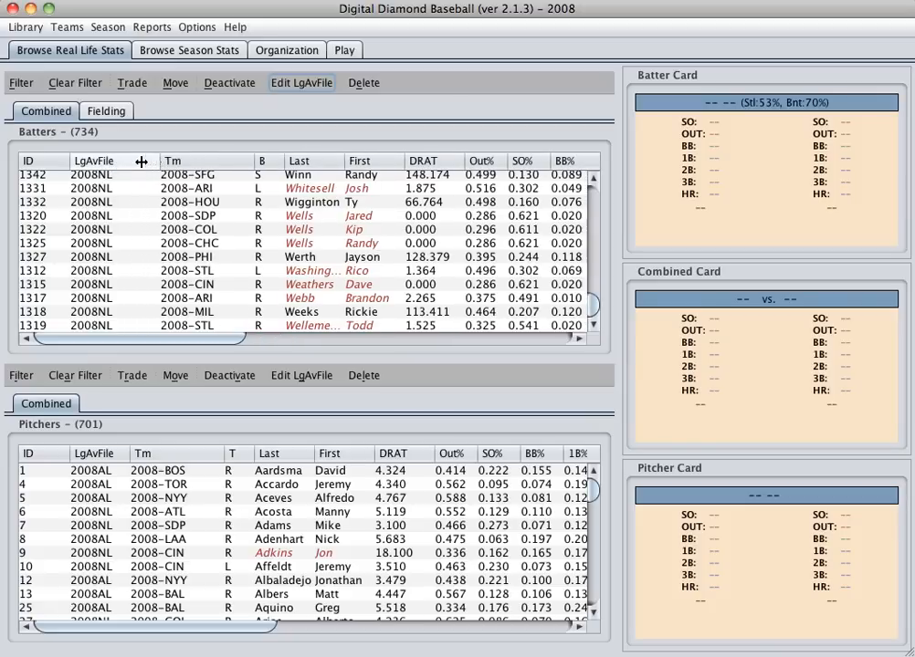
pyautogui.moveTo(77, 208)
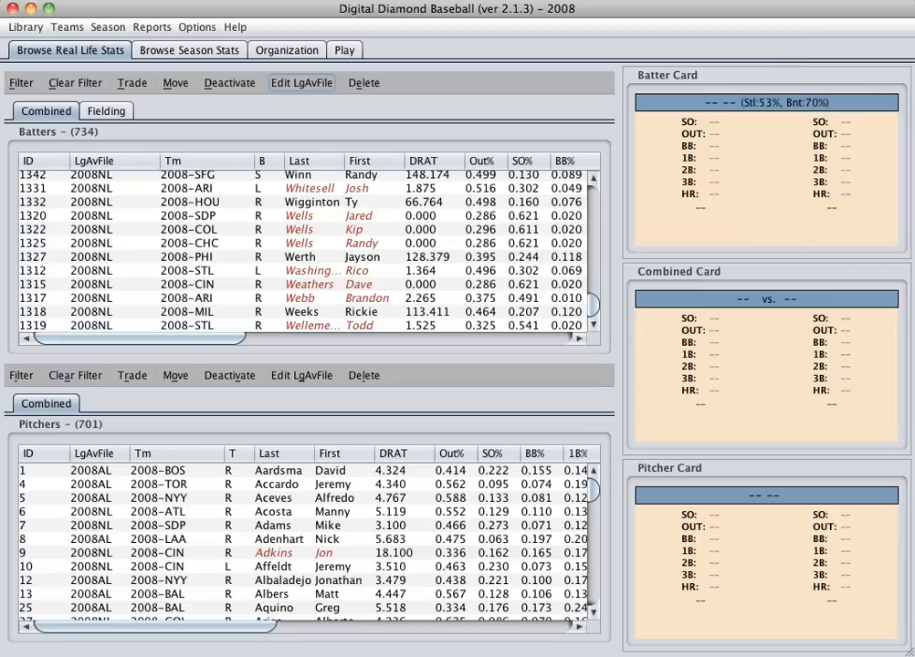
pyautogui.moveTo(710, 45)
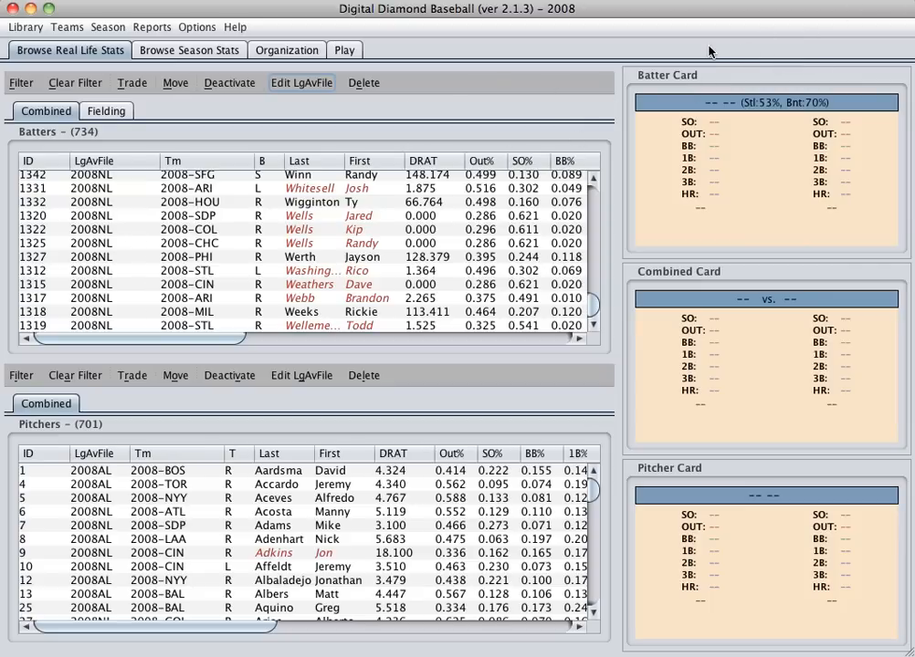
pyautogui.moveTo(705, 22)
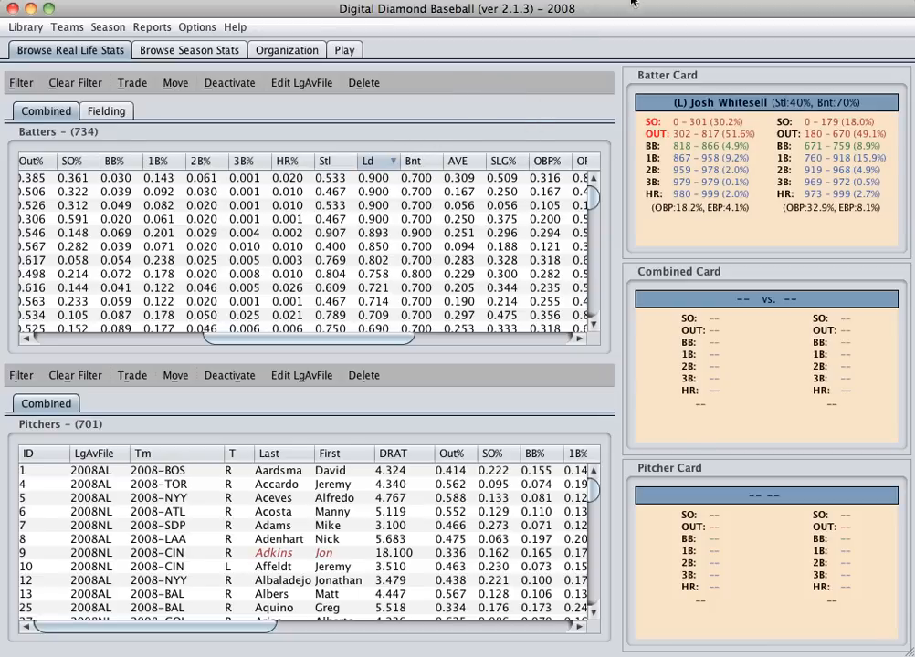
pyautogui.moveTo(839, 30)
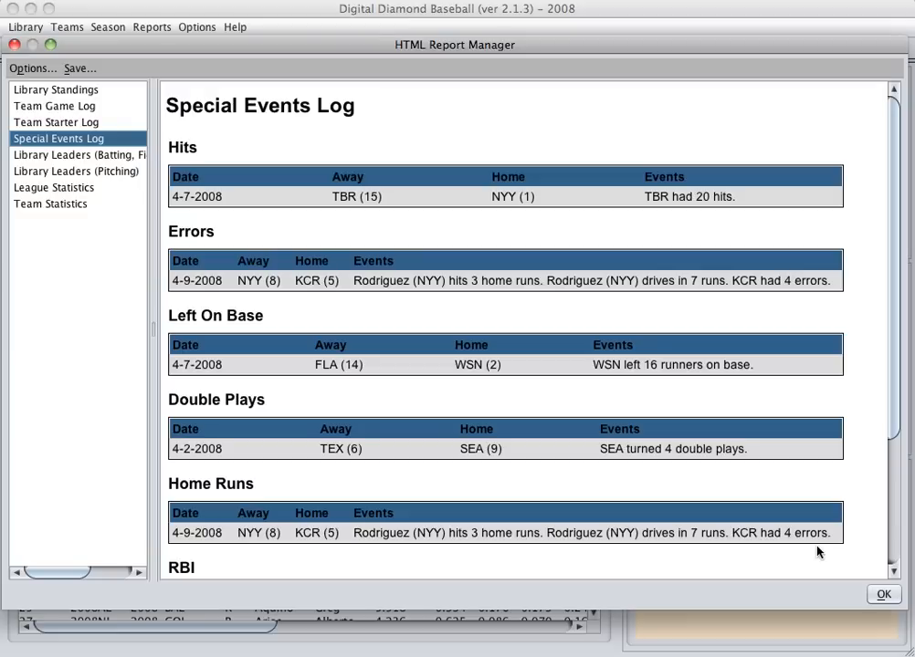
# Step: Display Library Standings, then the 2008-ARI Team Game Log in the report manager
pyautogui.click(55, 91)
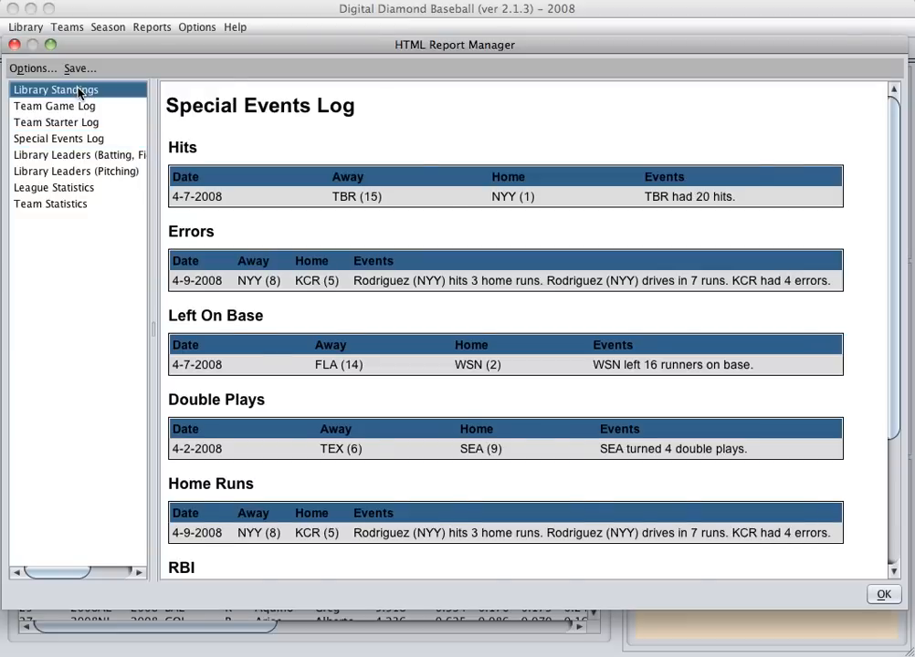
pyautogui.click(56, 91)
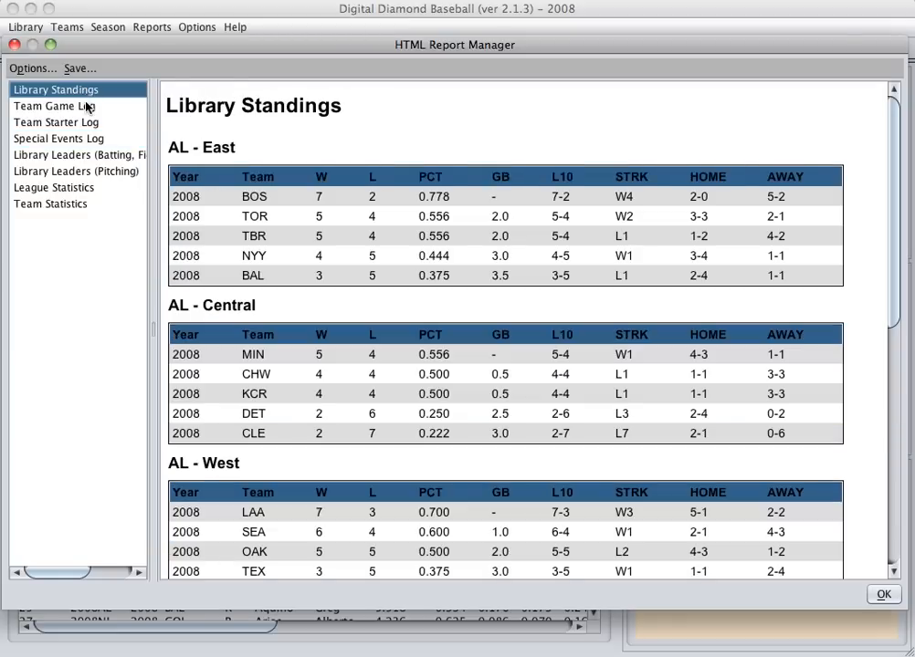
pyautogui.click(55, 105)
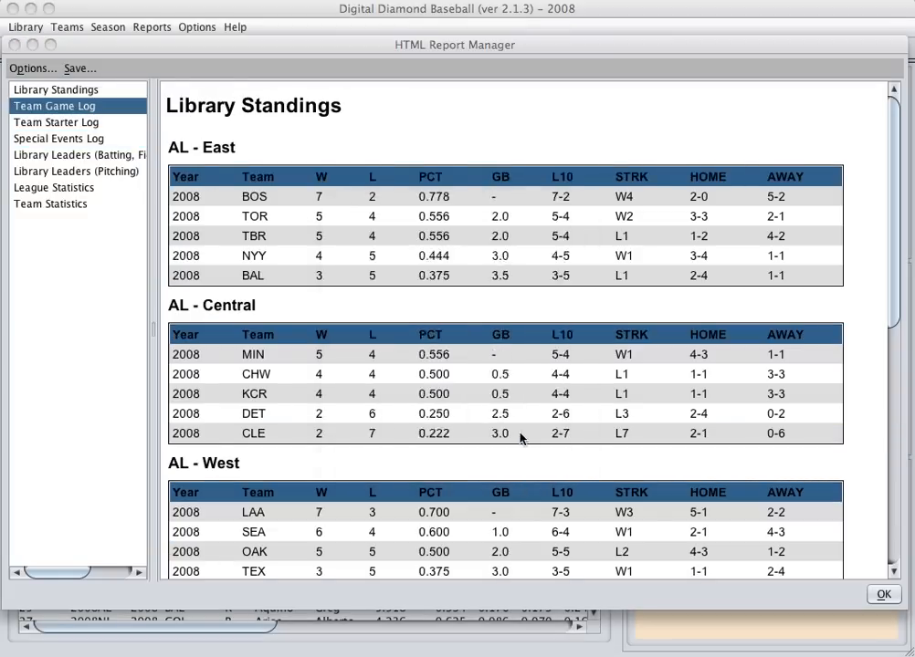
pyautogui.click(55, 106)
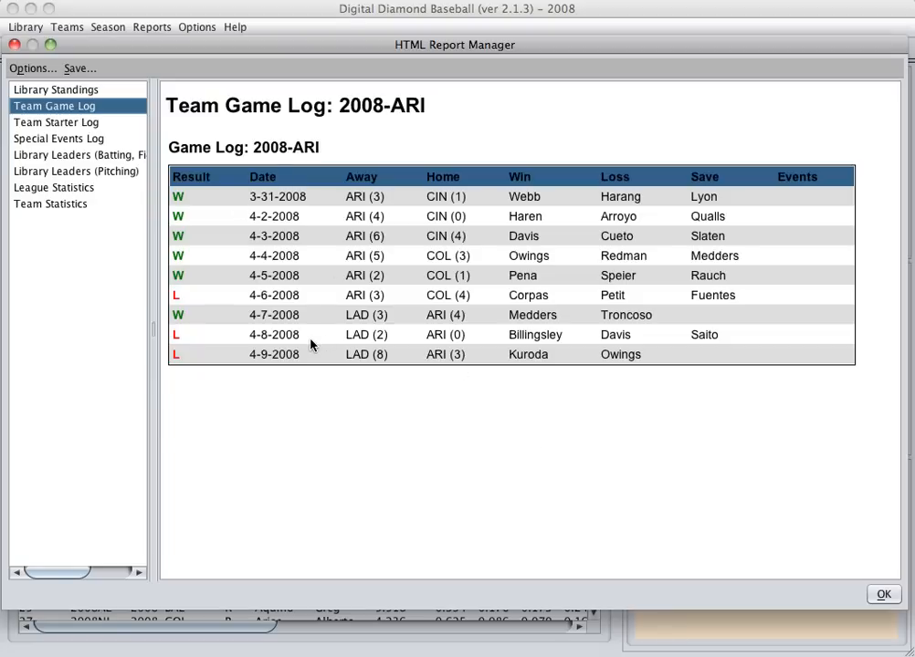
pyautogui.moveTo(291, 341)
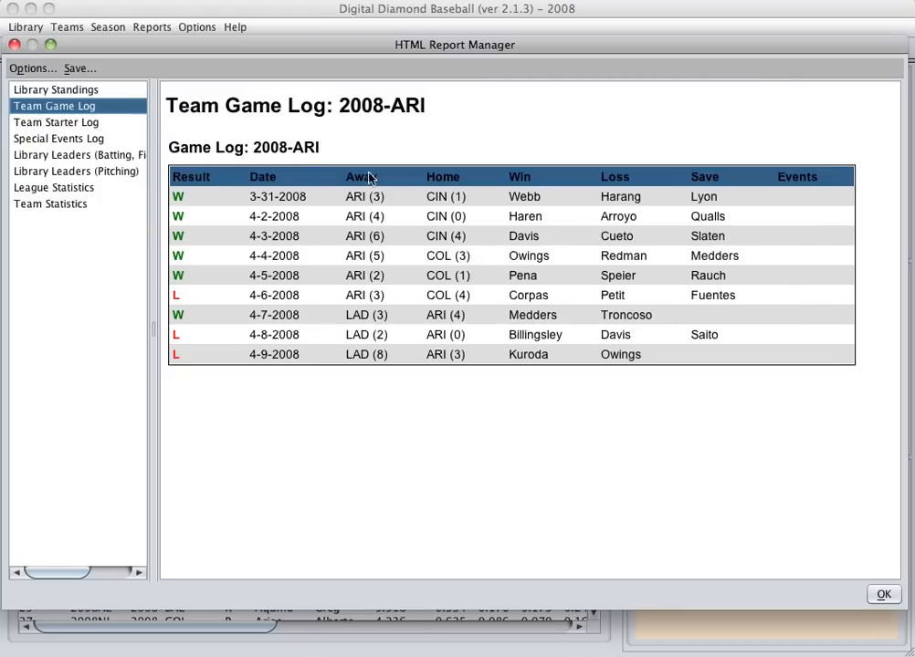
# Step: Run the Team Starter Log report for 2008-ARI, listing each game's starting pitcher
pyautogui.click(55, 120)
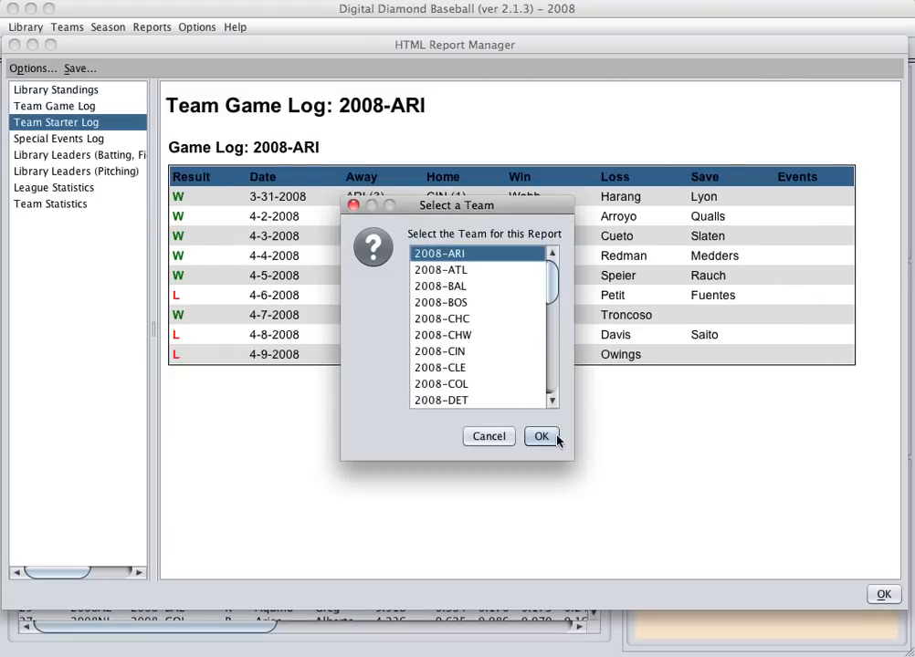
pyautogui.click(540, 436)
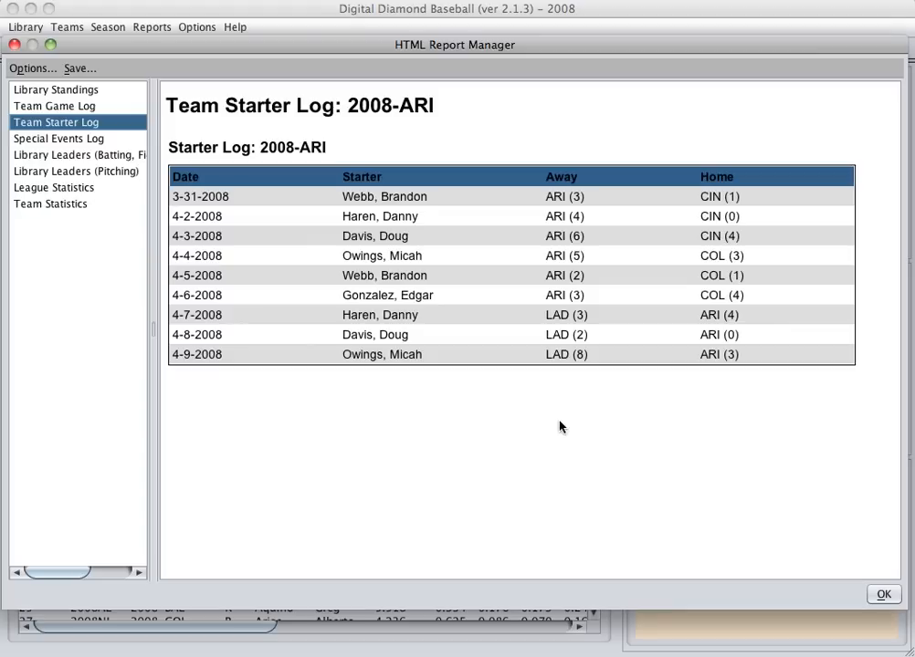
pyautogui.moveTo(88, 154)
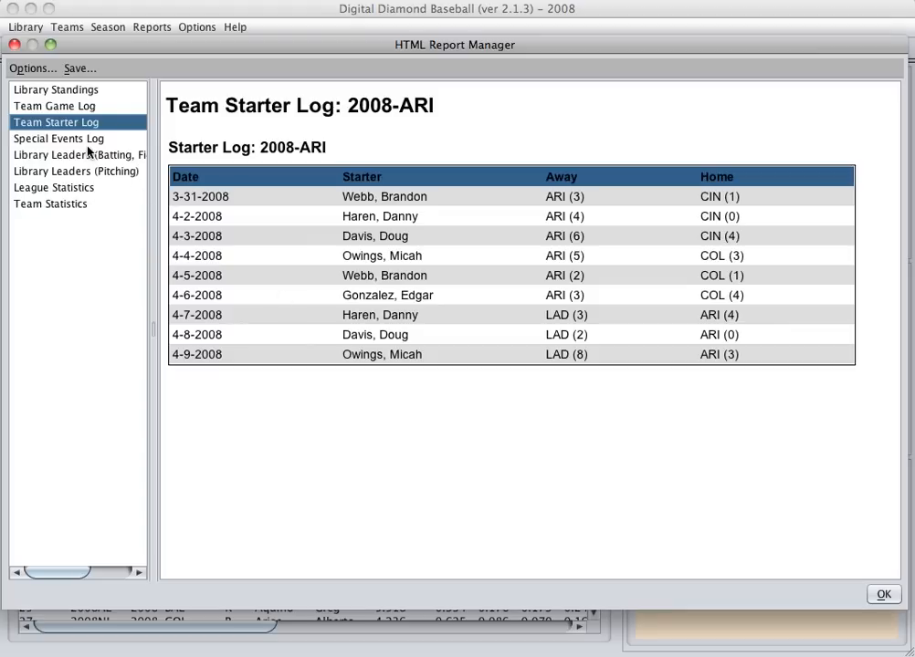
# Step: Show the Special Events Log and scroll down past home runs to the RBI section
pyautogui.click(59, 139)
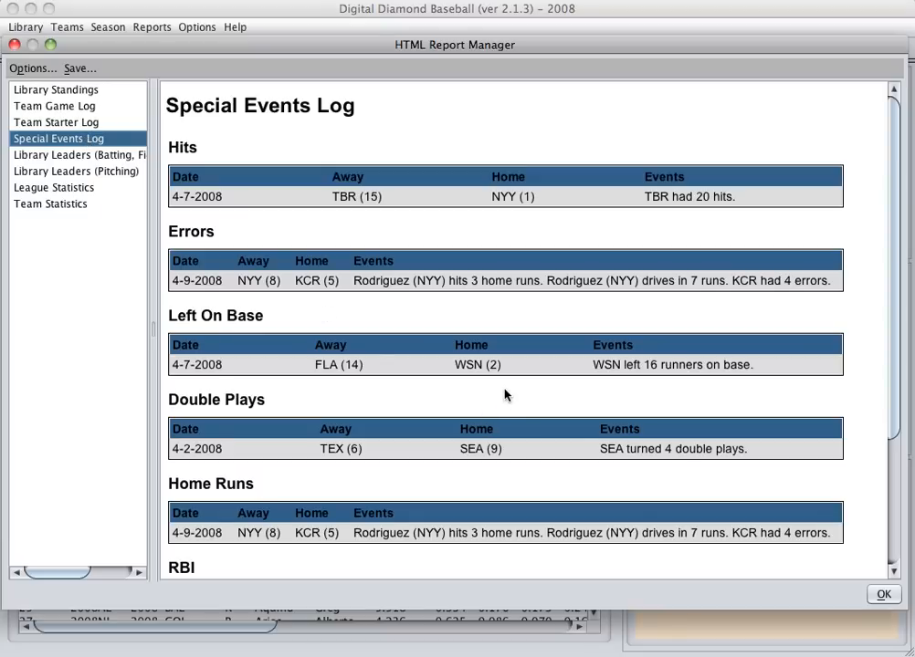
pyautogui.moveTo(490, 332)
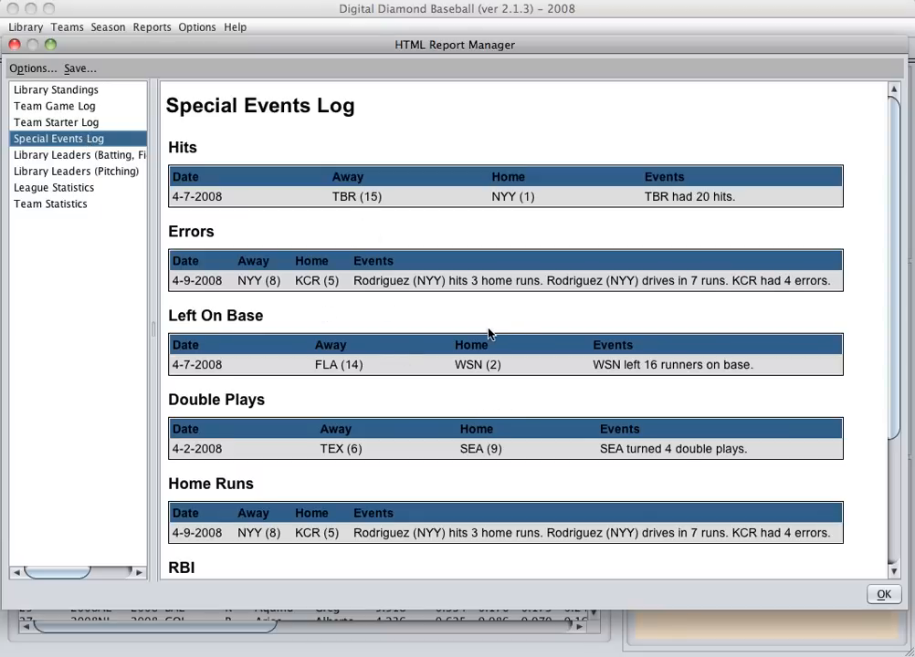
pyautogui.moveTo(343, 276)
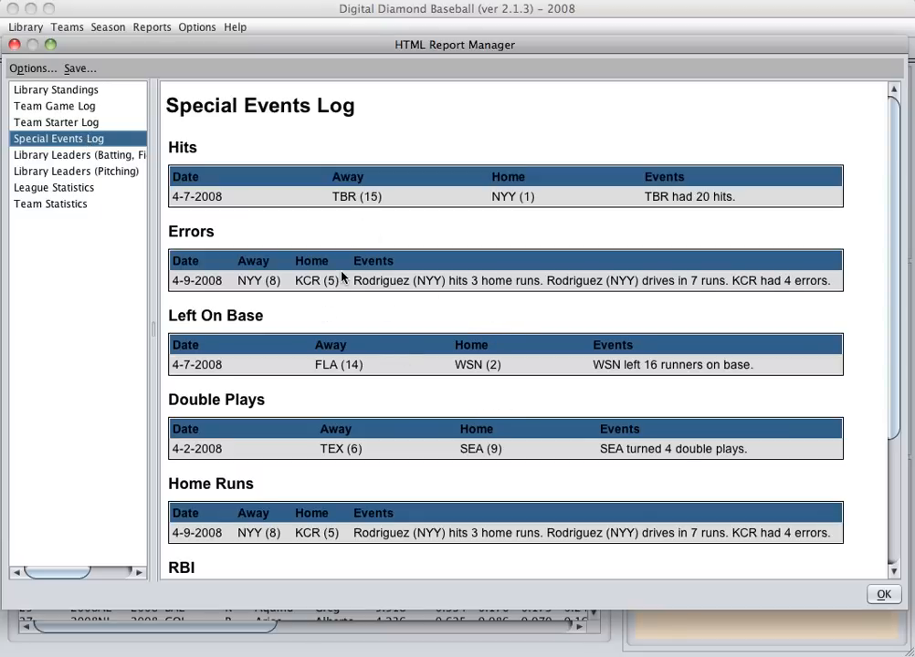
pyautogui.scroll(-3)
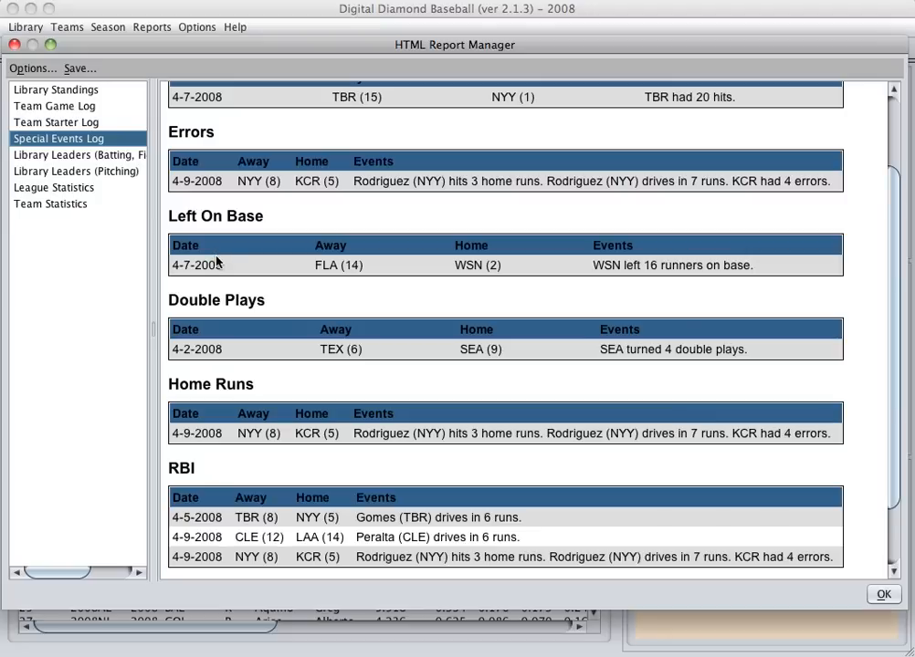
pyautogui.moveTo(243, 259)
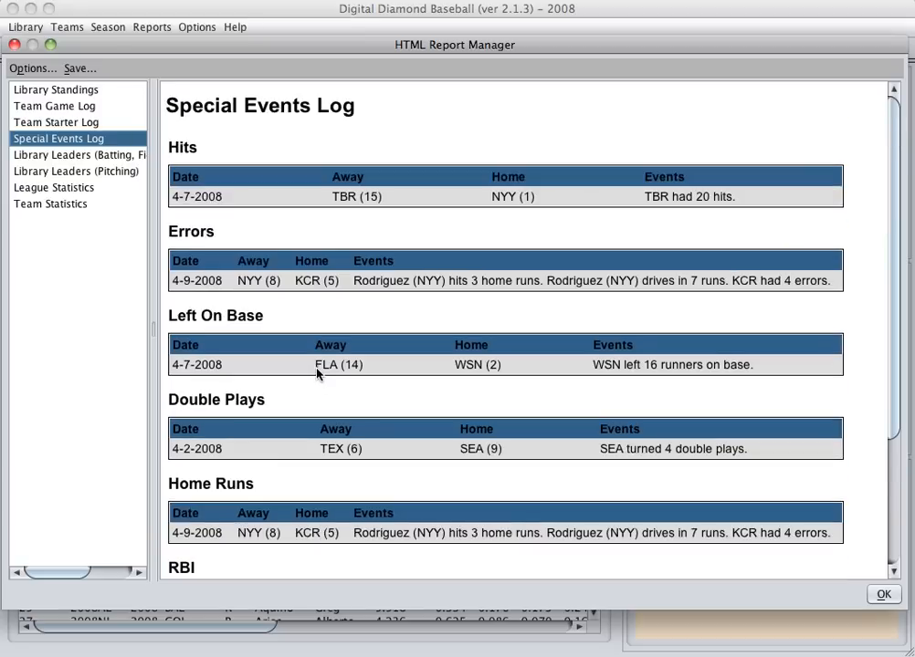
pyautogui.moveTo(259, 298)
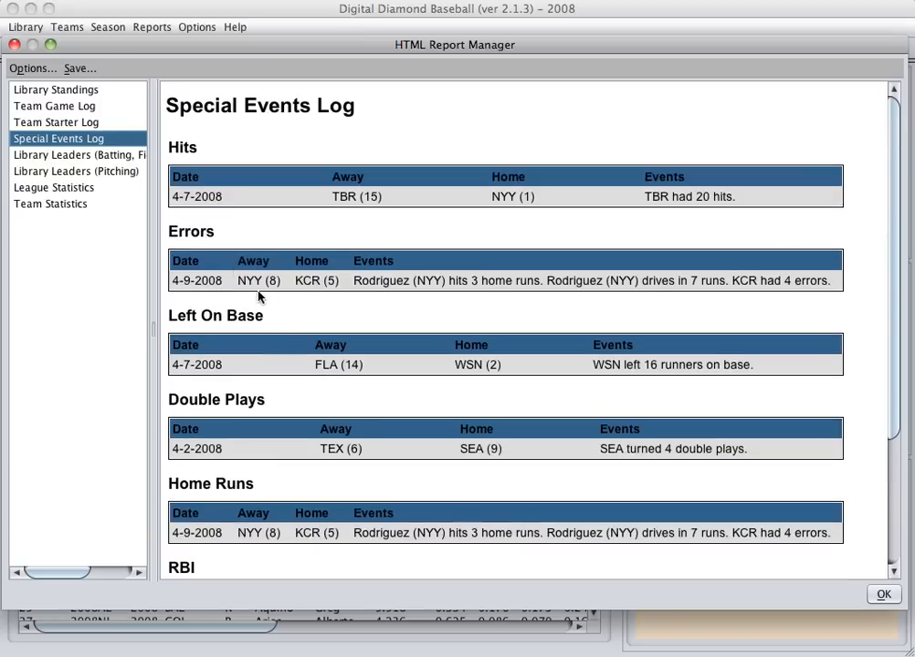
pyautogui.moveTo(736, 285)
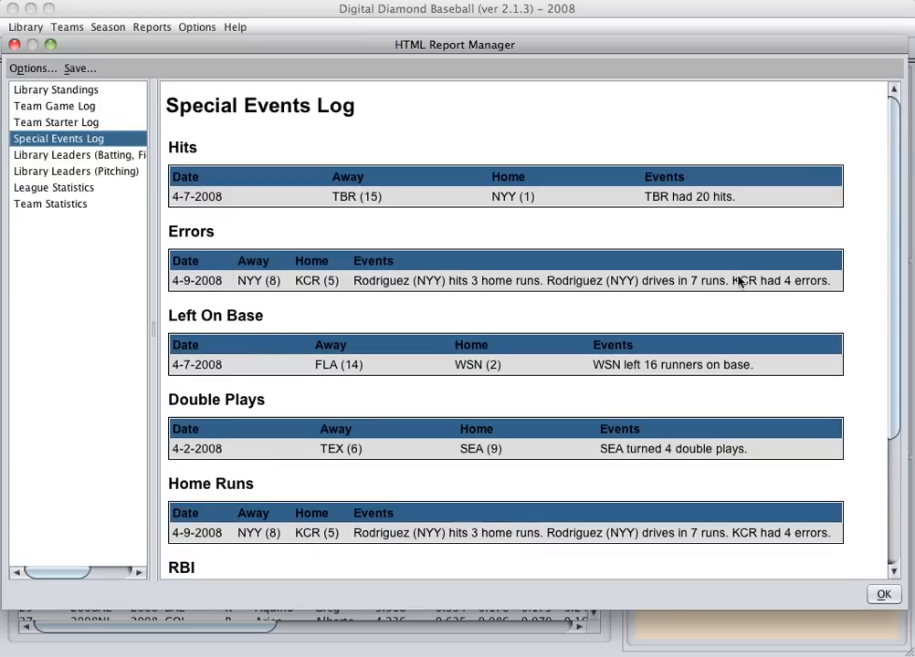
pyautogui.scroll(-3)
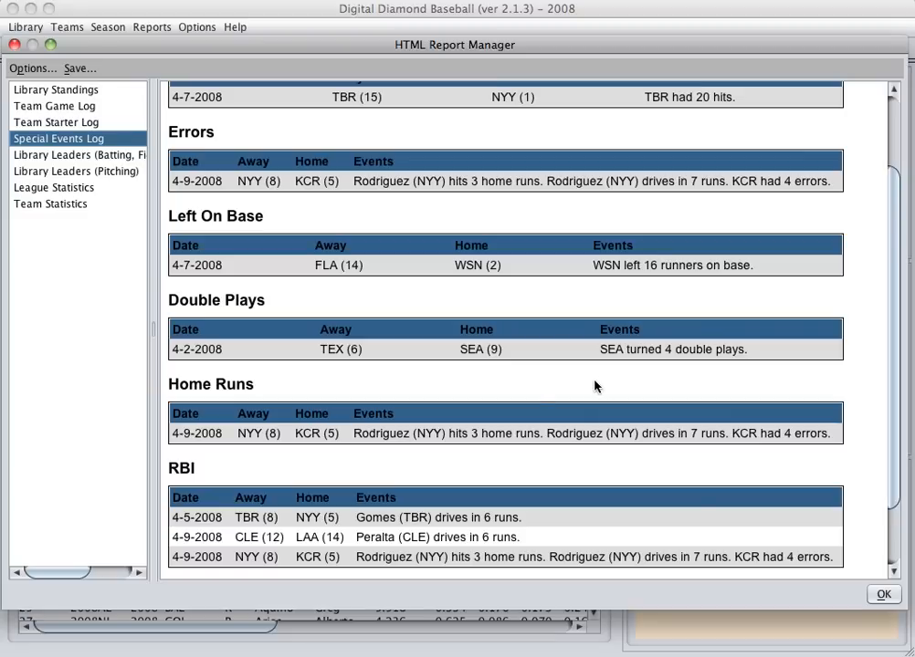
pyautogui.moveTo(485, 446)
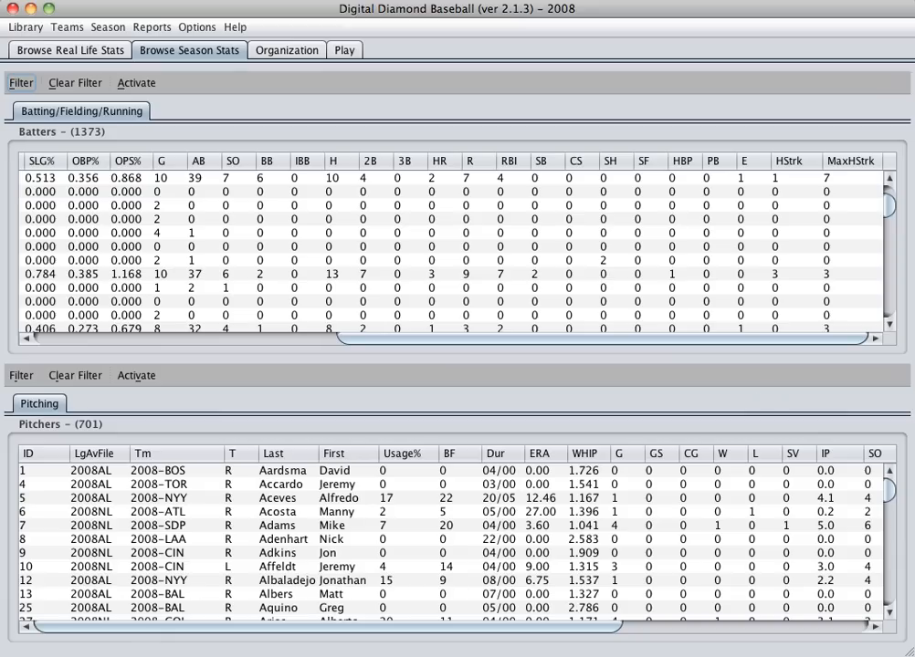
pyautogui.moveTo(847, 212)
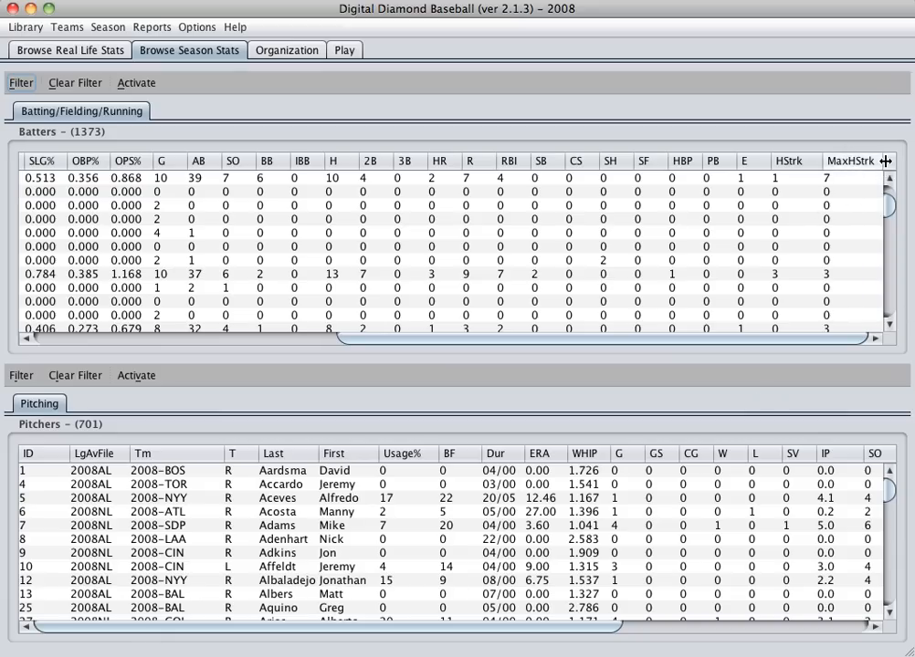
pyautogui.moveTo(847, 181)
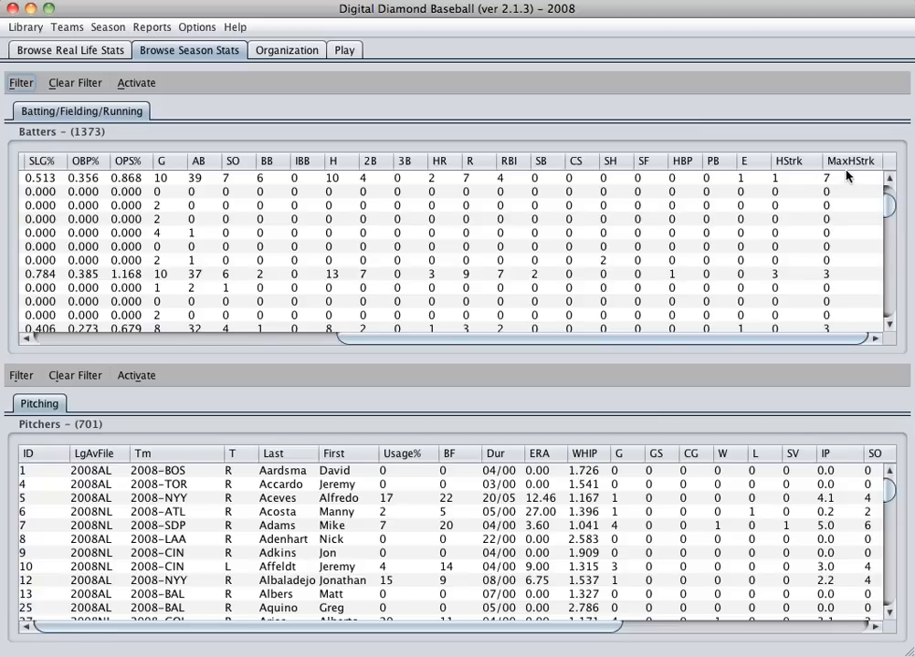
pyautogui.moveTo(850, 186)
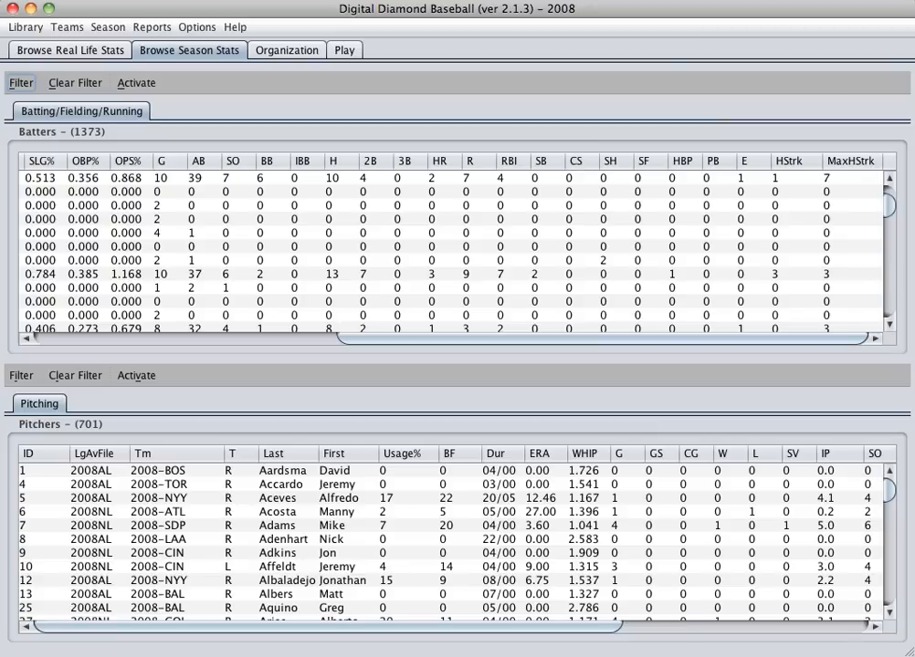
# Step: Switch to the Play schedule listing the April 2008 matchups, 2008-ARI away behind Webb
pyautogui.click(343, 49)
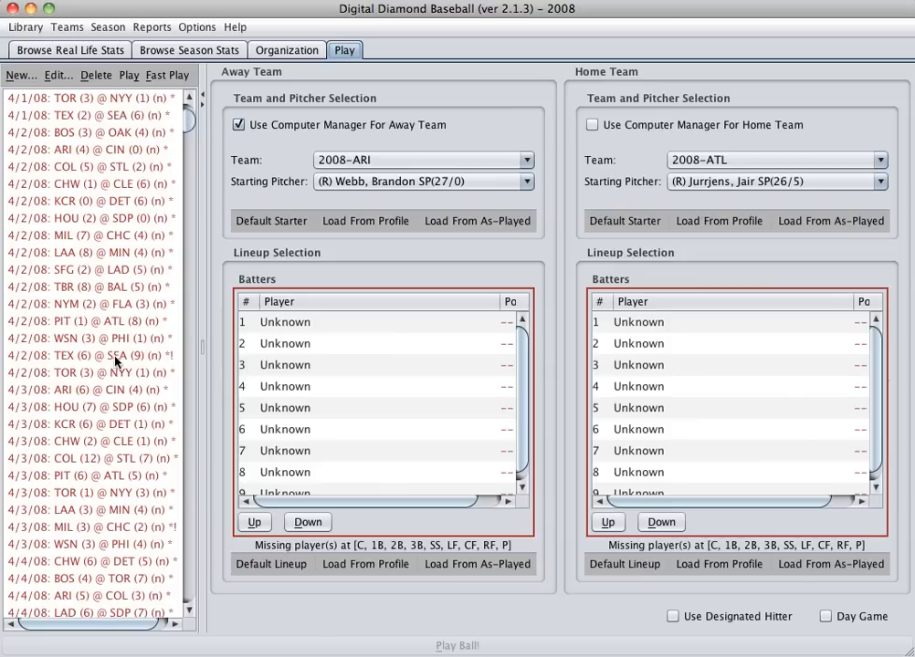
pyautogui.moveTo(111, 357)
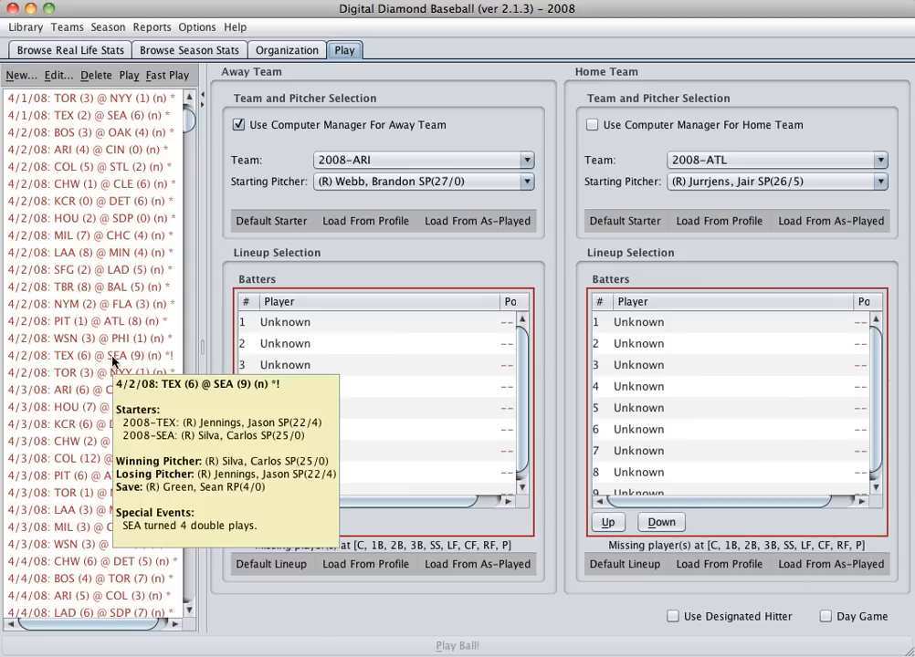